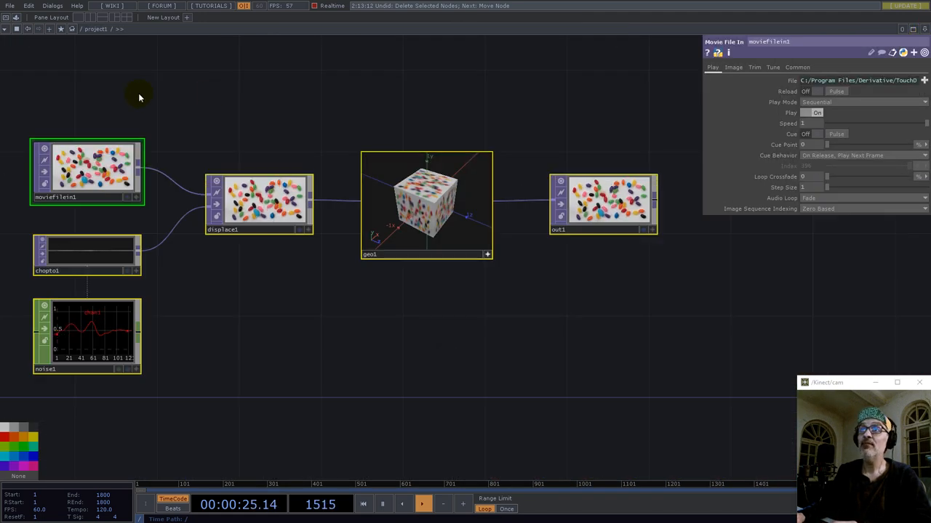
# Step: Delete the old jelly-bean network and add a constant with grid 16 and res 1280
pyautogui.press('Delete')
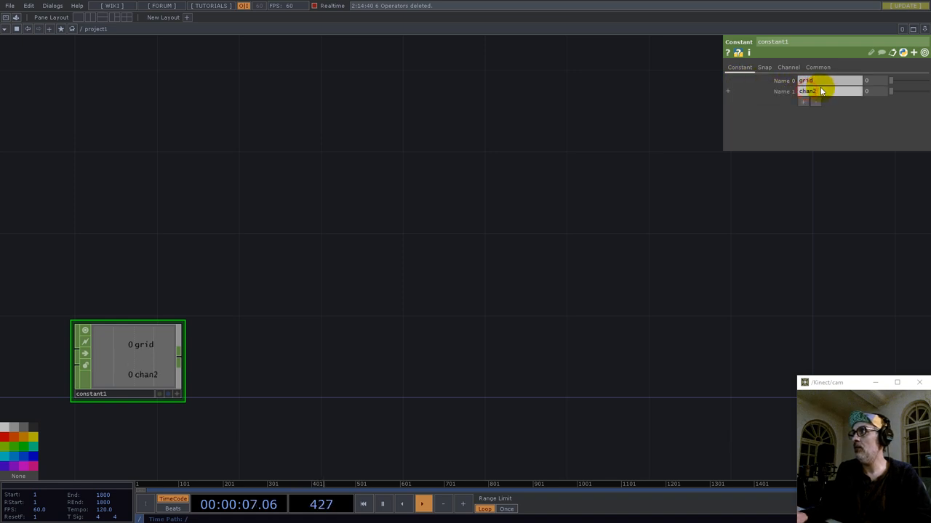
pyautogui.write('res')
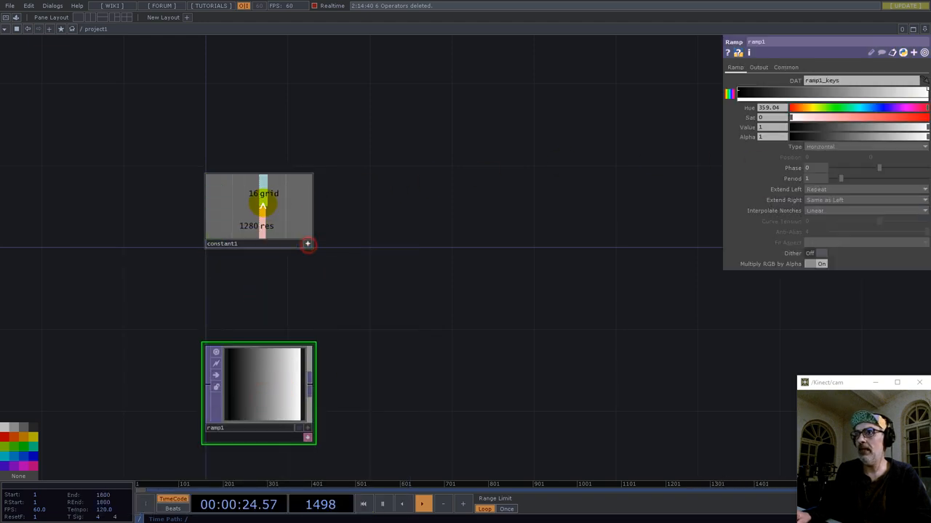
# Step: Give the ramp grid-sized resolution, nearest-pixel sampling and 32-bit float mono format
pyautogui.click(798, 67)
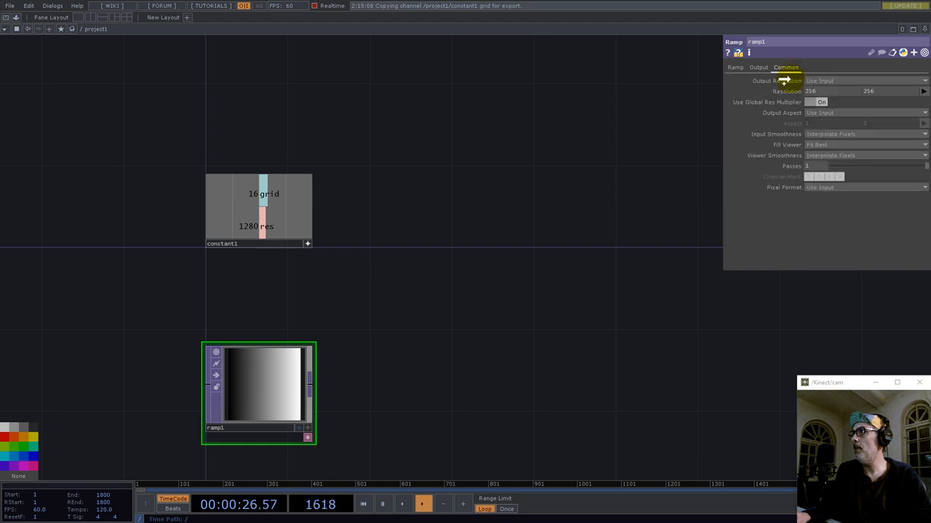
pyautogui.click(865, 134)
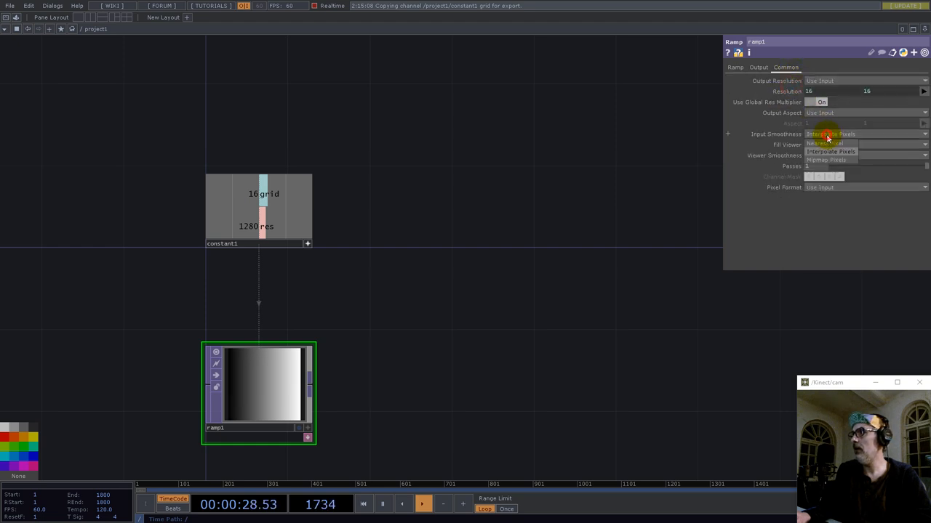
pyautogui.click(824, 143)
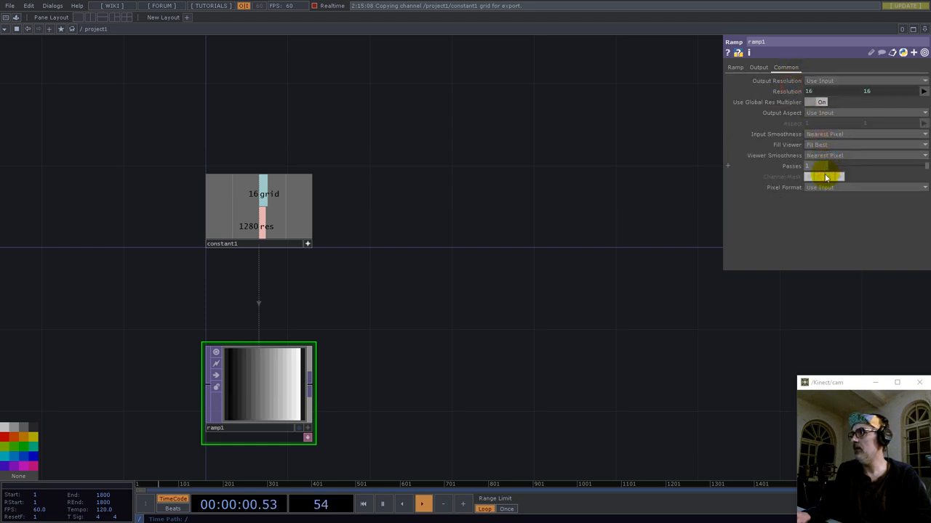
pyautogui.click(863, 186)
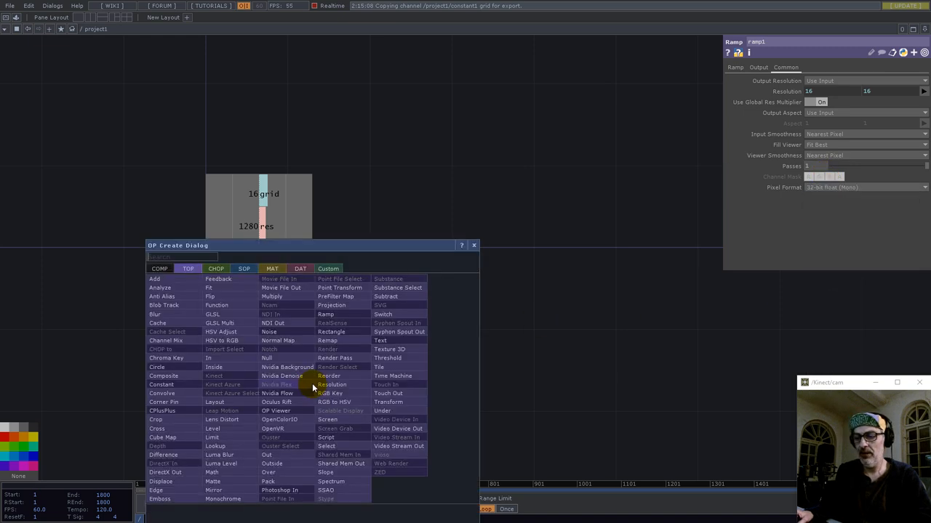
# Step: Add a vertical flip and a reorder merging both ramps into a 32-bit float RG map
pyautogui.write('re')
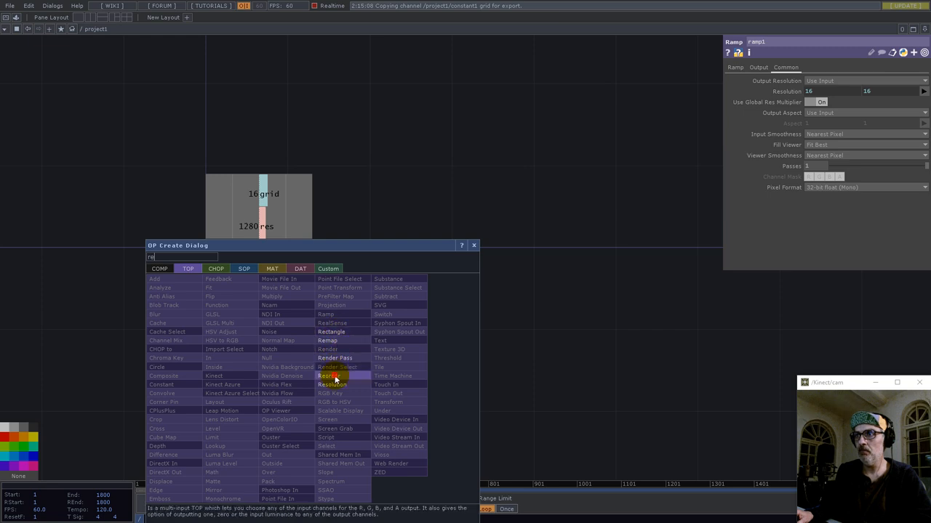
pyautogui.click(331, 375)
pyautogui.write('fl')
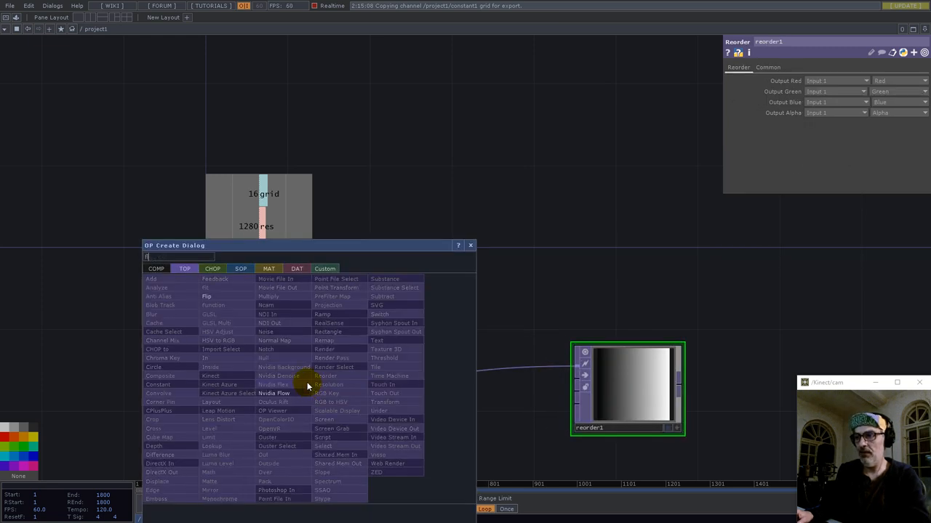
pyautogui.click(206, 296)
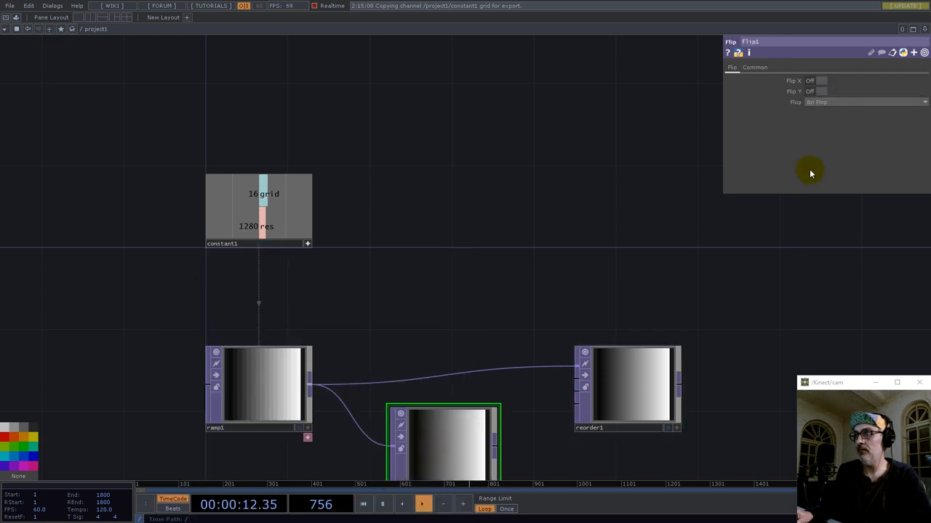
pyautogui.click(869, 102)
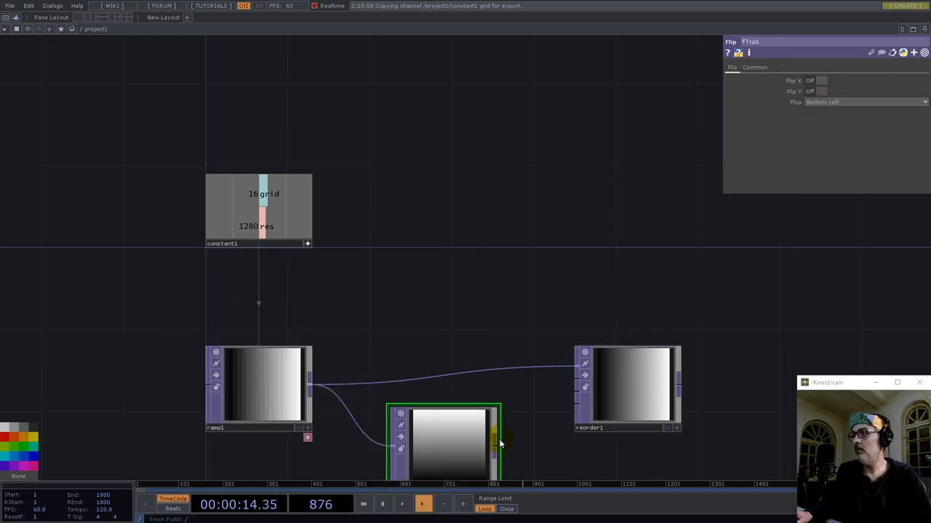
pyautogui.click(627, 385)
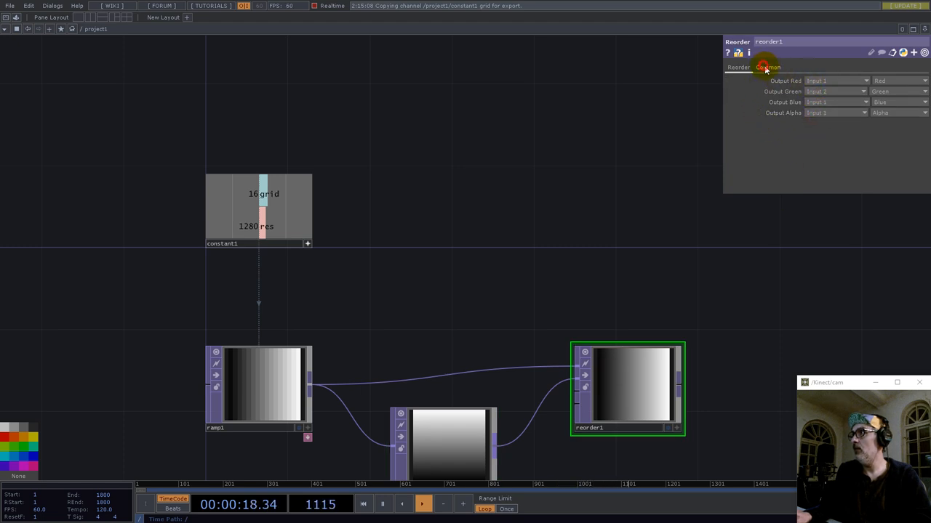
pyautogui.click(770, 66)
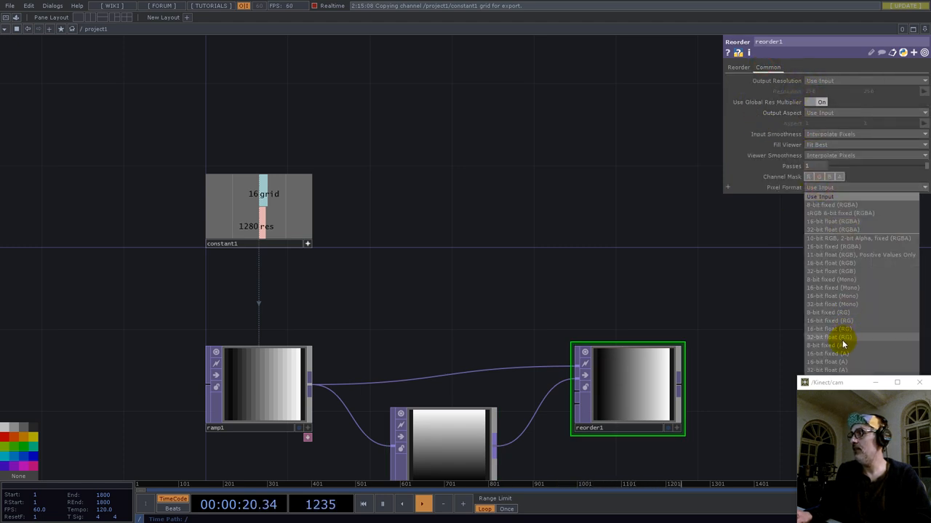
pyautogui.click(830, 337)
pyautogui.write('b')
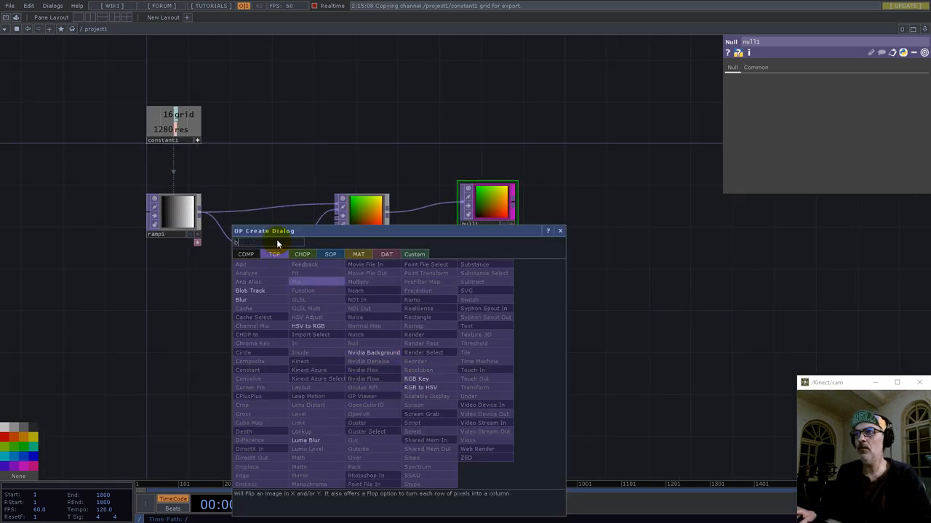
# Step: Add a Box SOP and reduce its Size X to make a thin slab
pyautogui.click(330, 254)
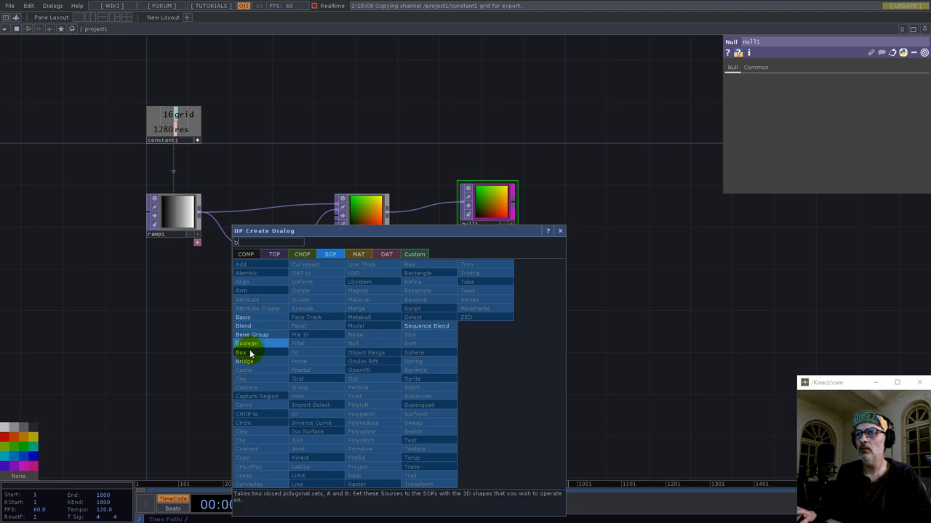
pyautogui.click(242, 352)
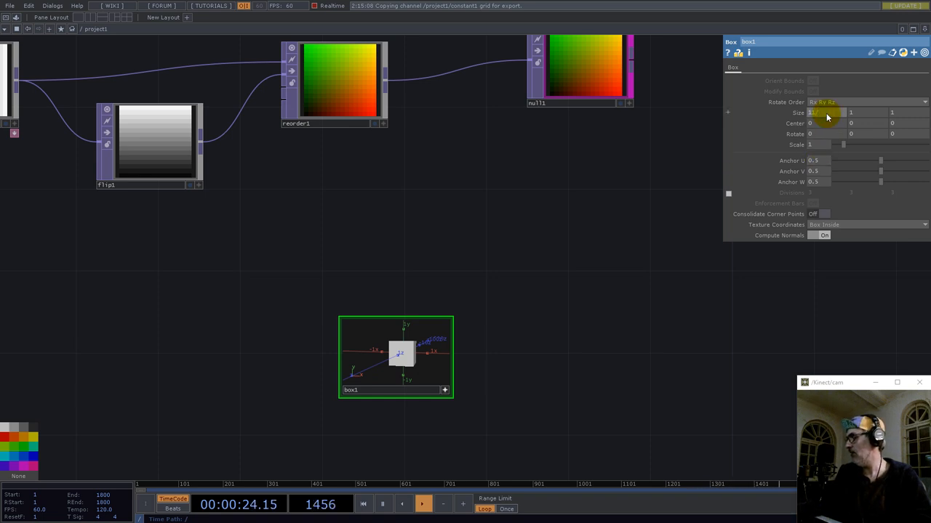
pyautogui.moveTo(814, 113); pyautogui.dragTo(836, 113)
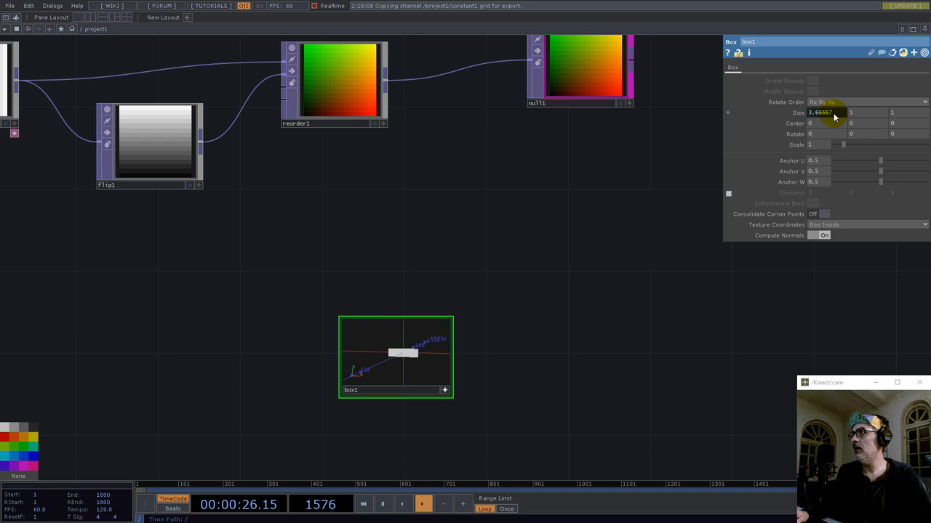
pyautogui.click(728, 112)
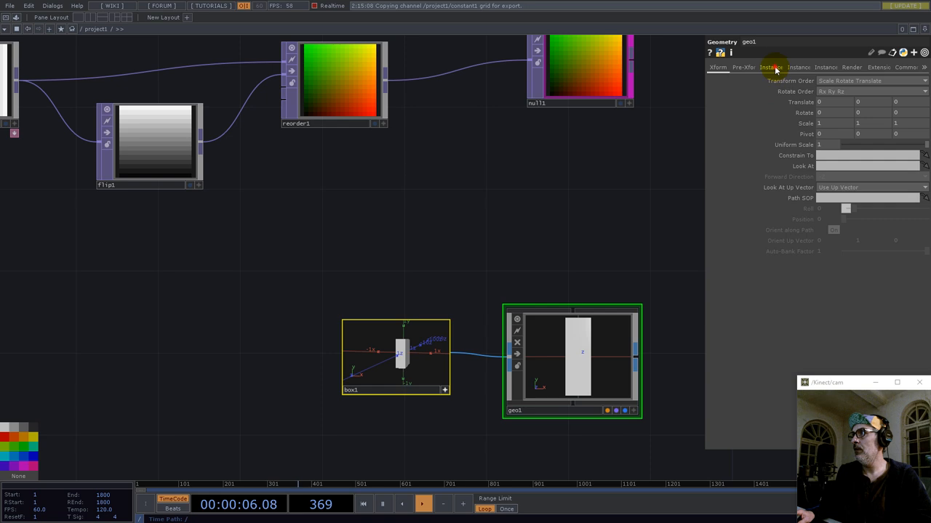
# Step: Turn on geometry instancing with translate from null1 (X=r, Y=g), and open a viewer
pyautogui.click(770, 66)
pyautogui.write('g')
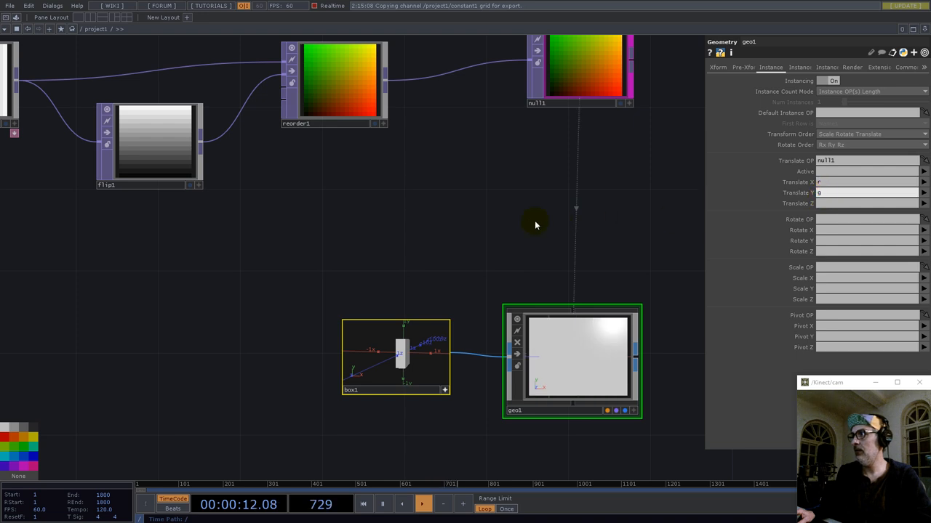
pyautogui.click(395, 371)
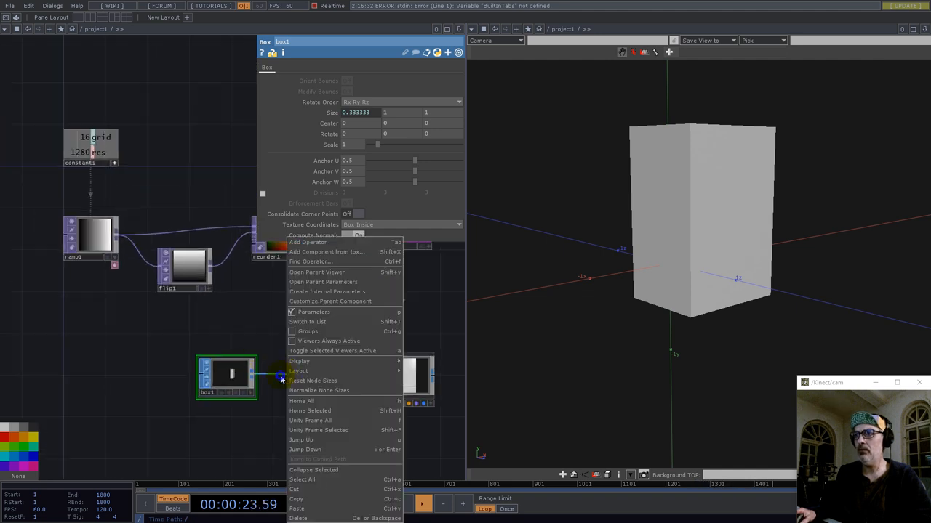
pyautogui.click(302, 243)
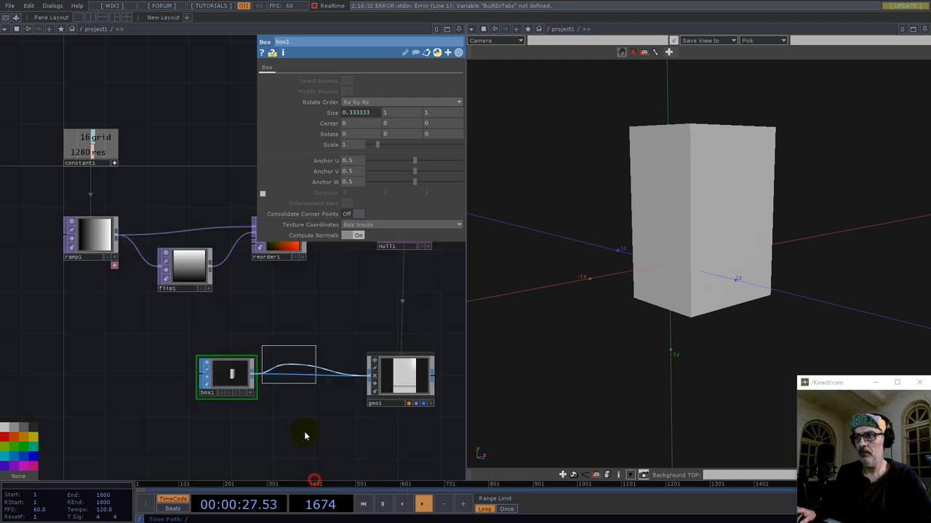
pyautogui.click(300, 377)
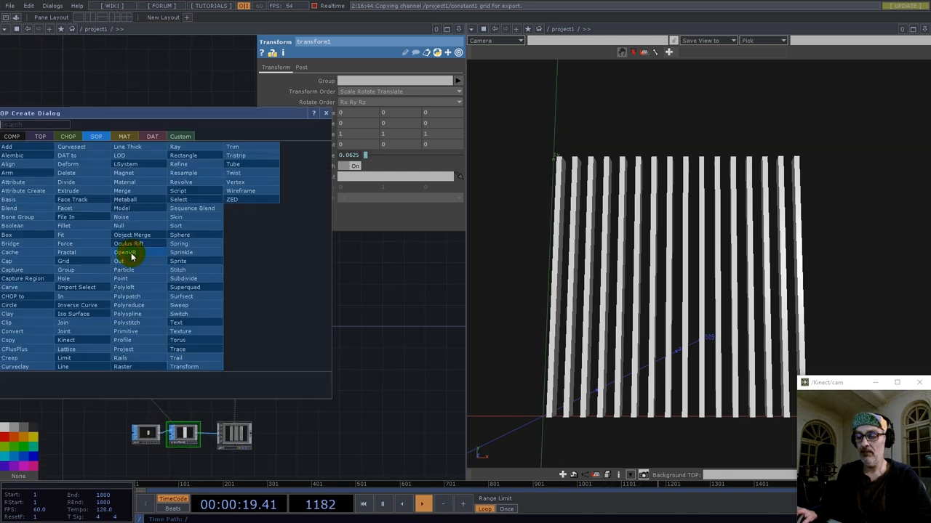
# Step: Link the grid value to noise1's resolution, set 32-bit float mono, and add null2 after it
pyautogui.write('noise')
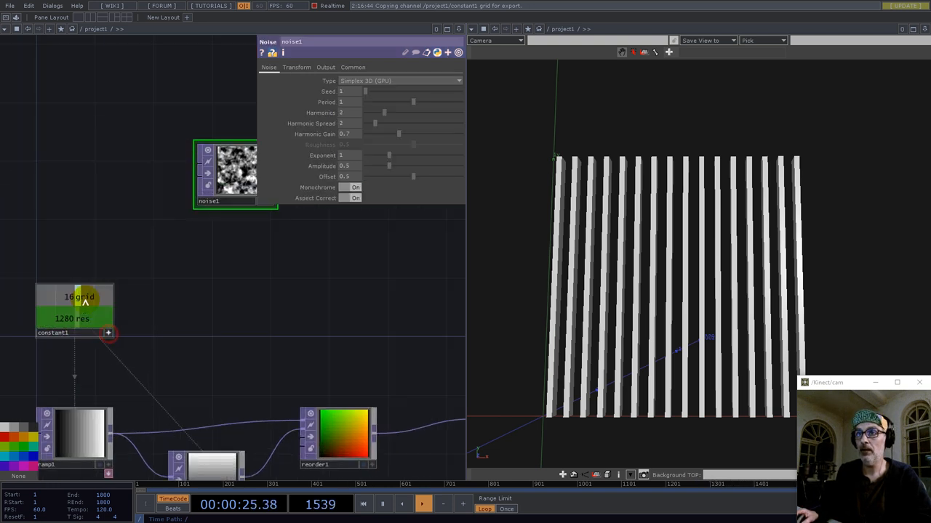
pyautogui.click(352, 67)
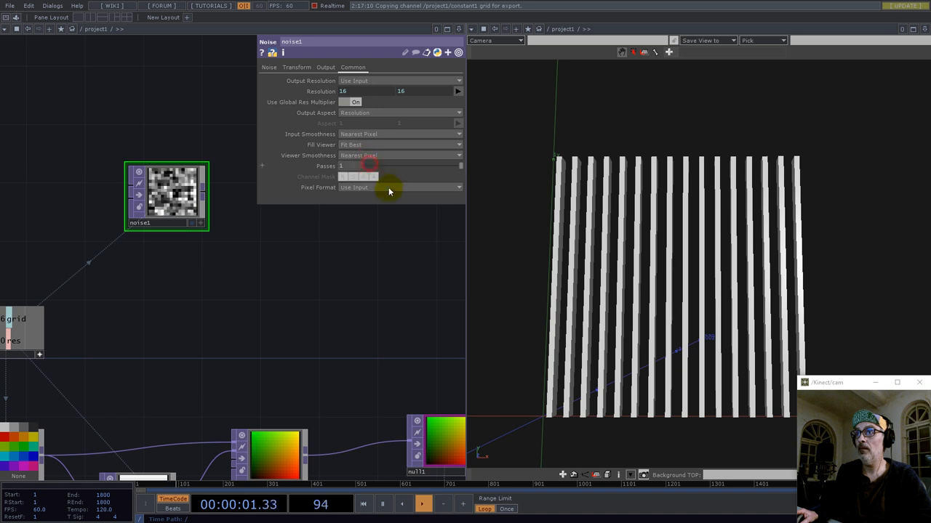
pyautogui.click(398, 187)
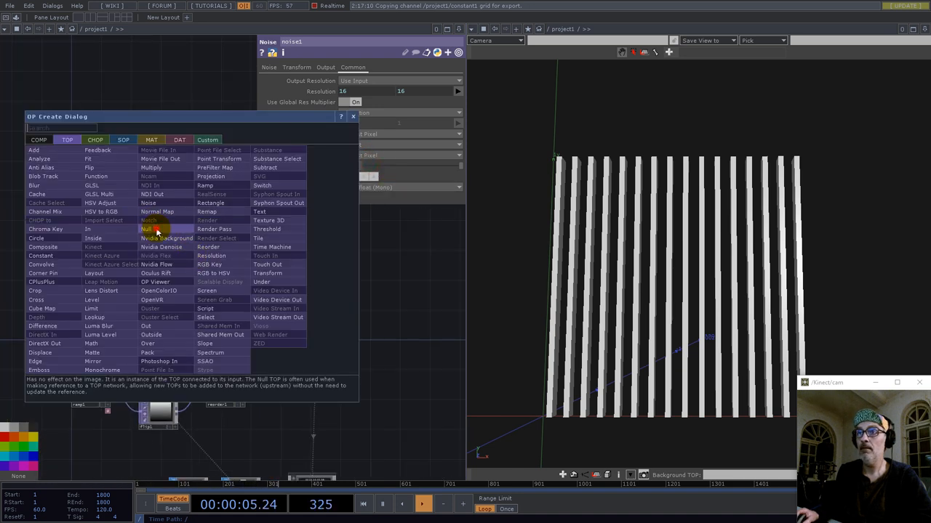
pyautogui.click(145, 229)
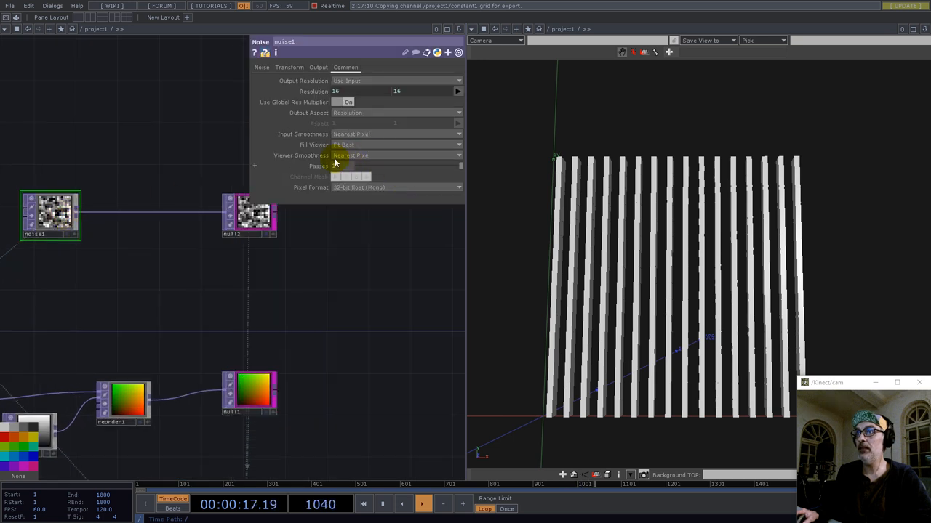
pyautogui.click(262, 67)
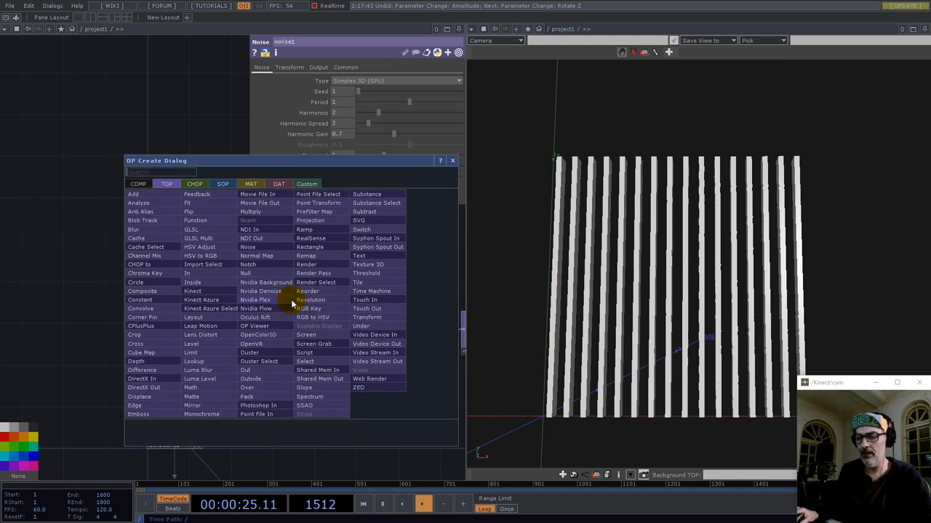
# Step: Insert level1 with nearest-pixel smoothness, clamping on, and stepping at 0.25 step size
pyautogui.write('lev')
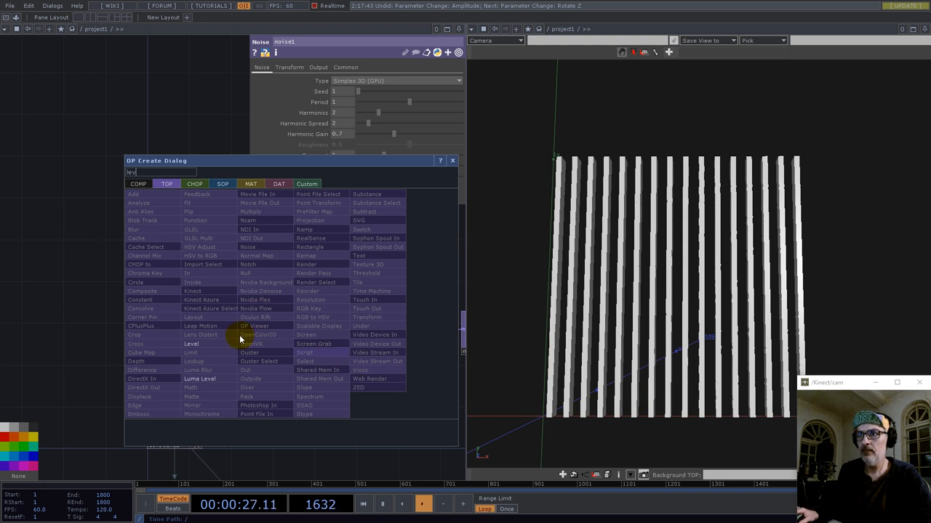
pyautogui.click(190, 343)
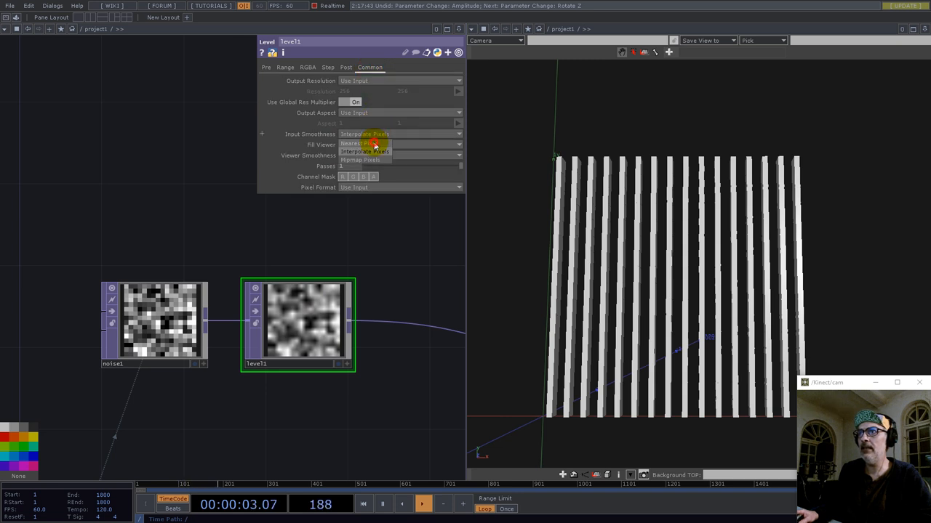
pyautogui.click(267, 67)
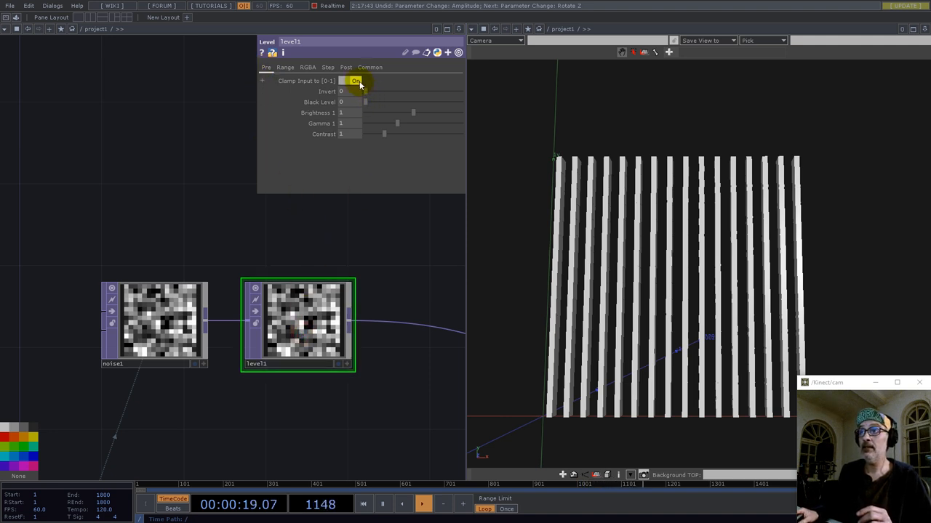
pyautogui.click(353, 81)
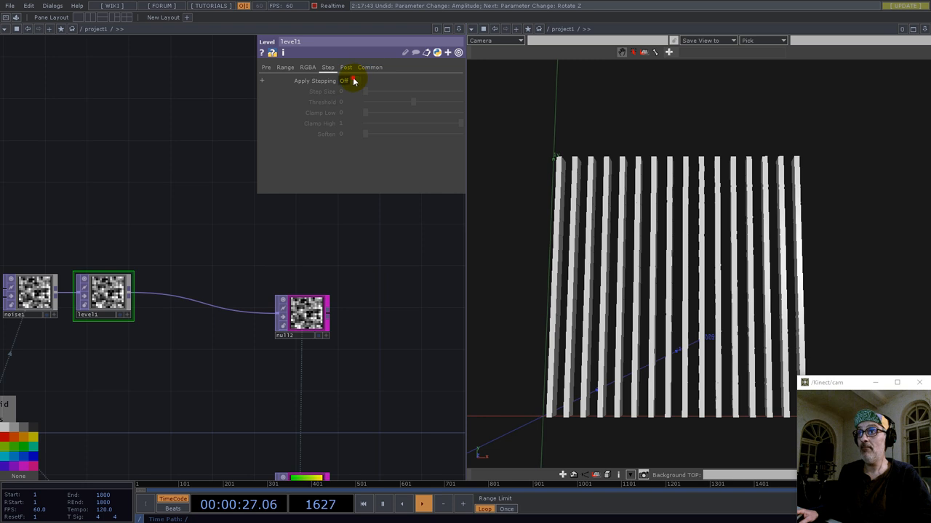
pyautogui.click(351, 81)
pyautogui.write('mat')
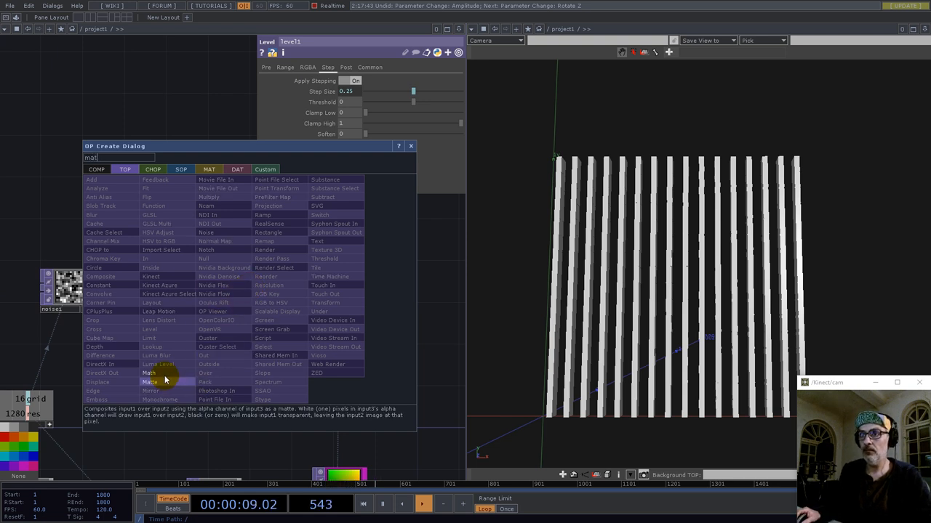
# Step: Add math1 after level1 with nearest-pixel smoothness, remapping values to 0–270
pyautogui.click(150, 363)
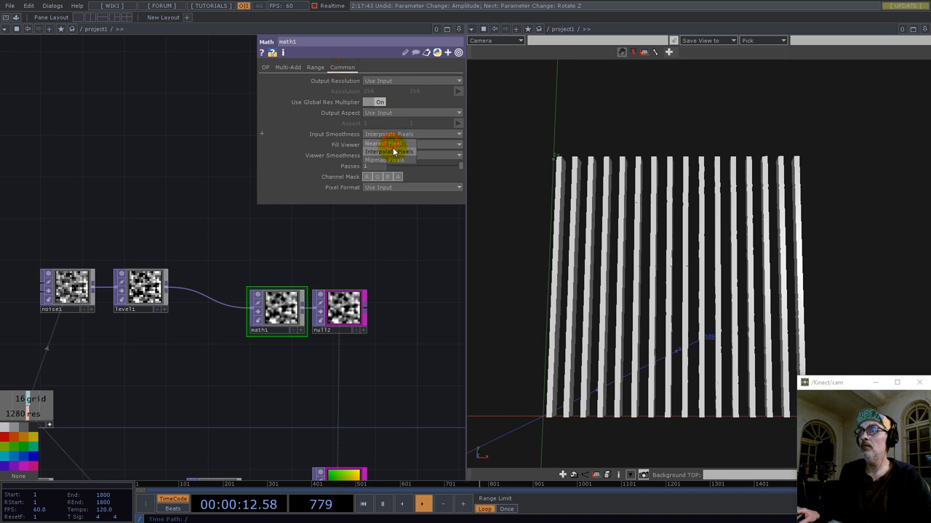
pyautogui.click(385, 144)
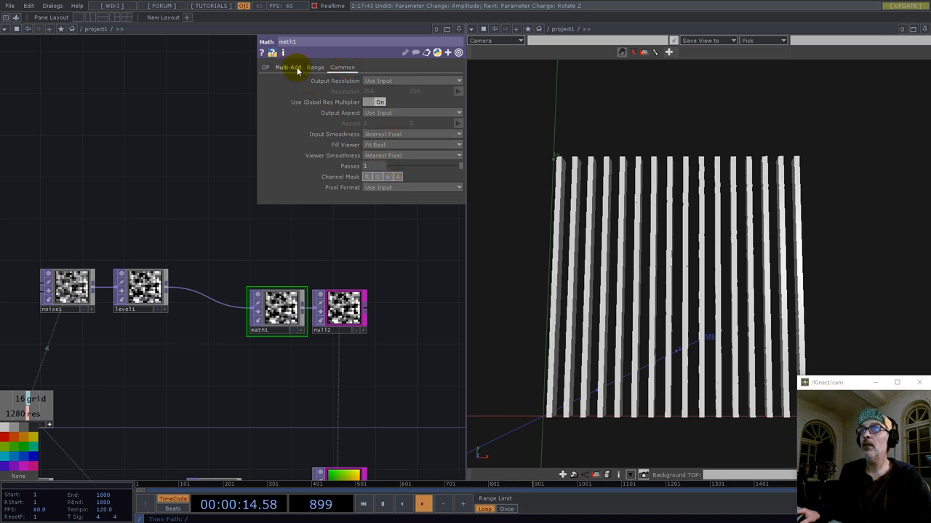
pyautogui.click(315, 66)
pyautogui.write('270')
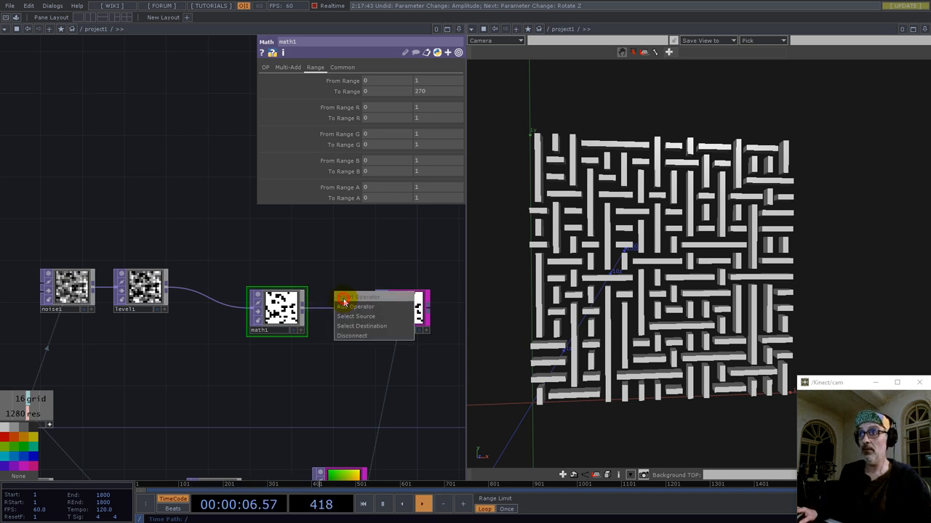
# Step: Insert math2 before the null with nearest-pixel smoothness and Pre-Add 45
pyautogui.click(355, 306)
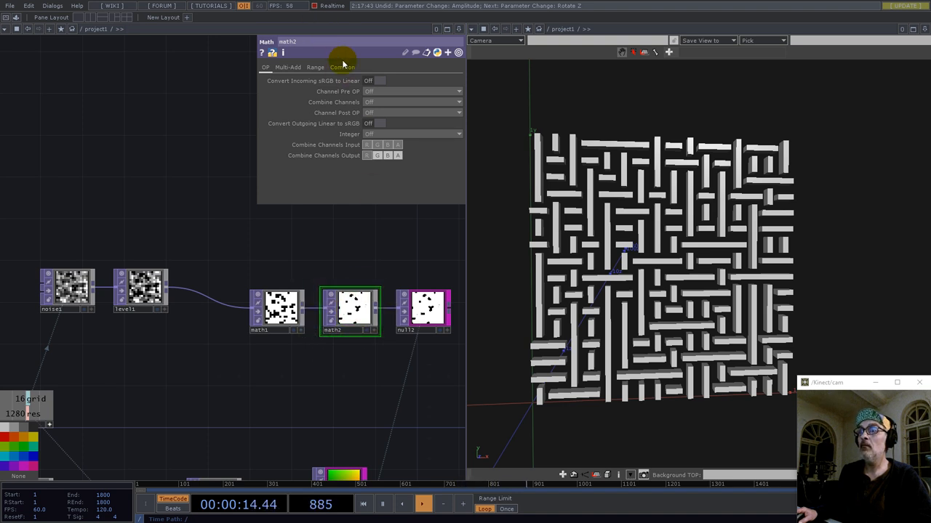
pyautogui.click(341, 67)
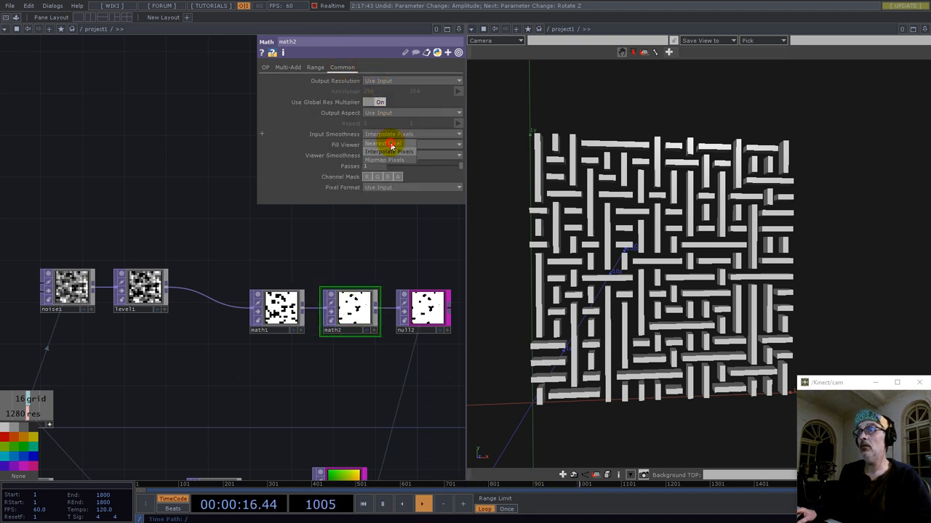
pyautogui.click(291, 67)
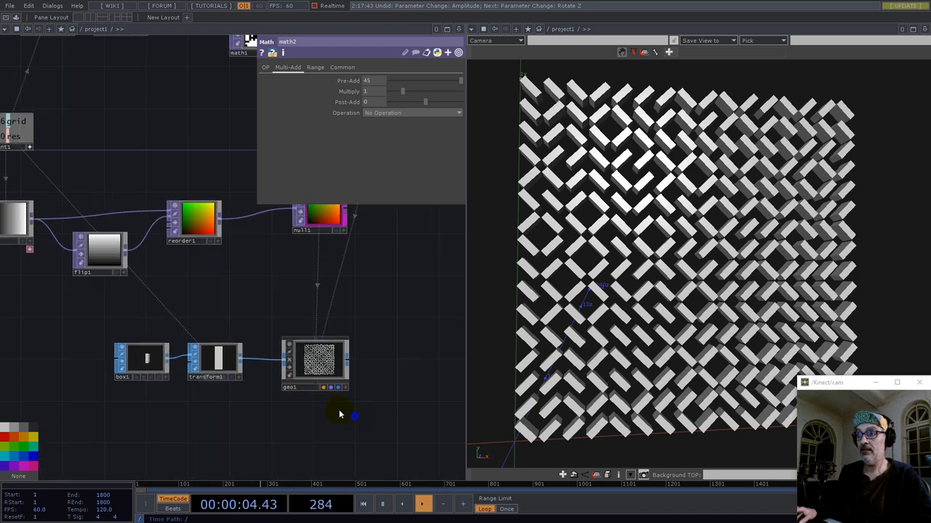
# Step: Duplicate the box geometry with 0.333-size cubes and assign a red constant2 material
pyautogui.click(142, 363)
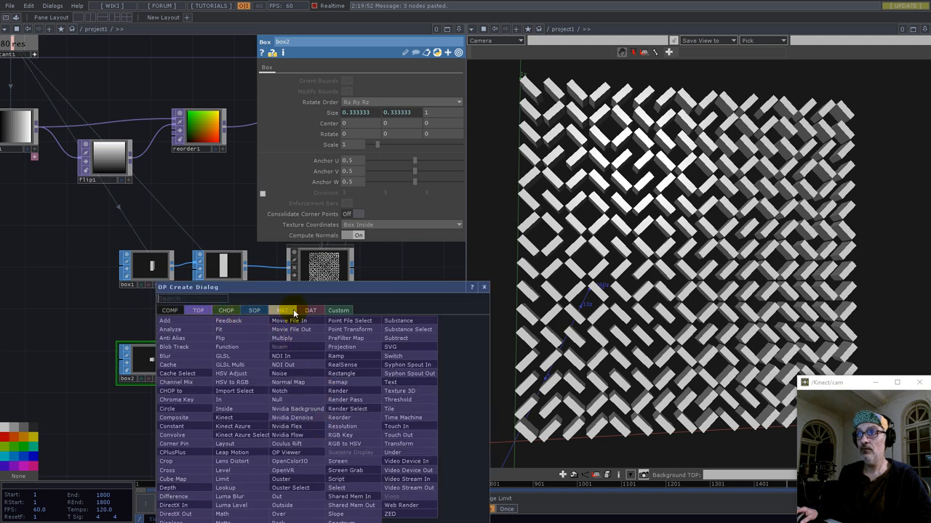
pyautogui.click(282, 310)
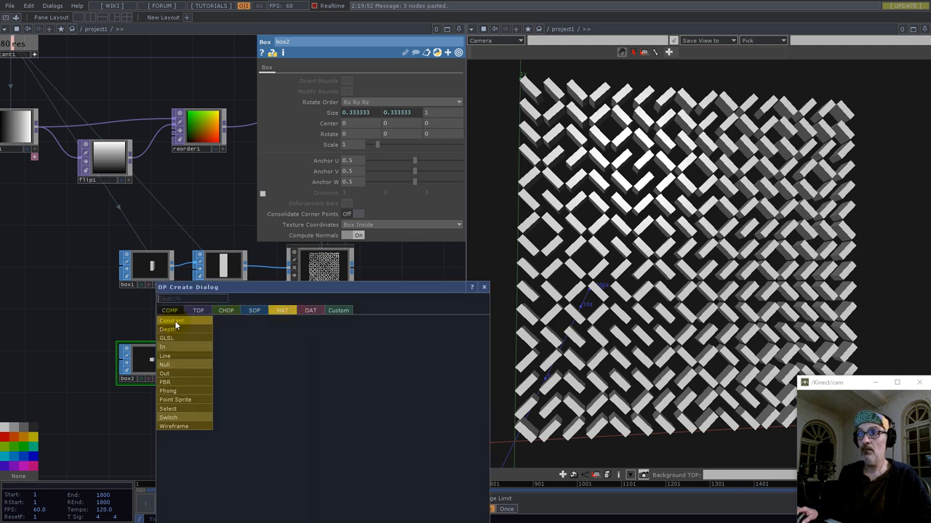
pyautogui.click(171, 320)
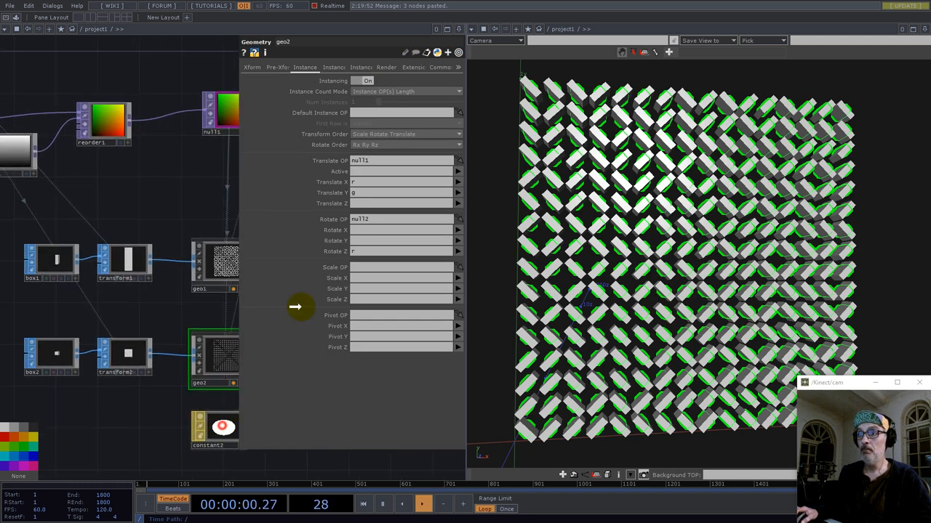
pyautogui.click(386, 67)
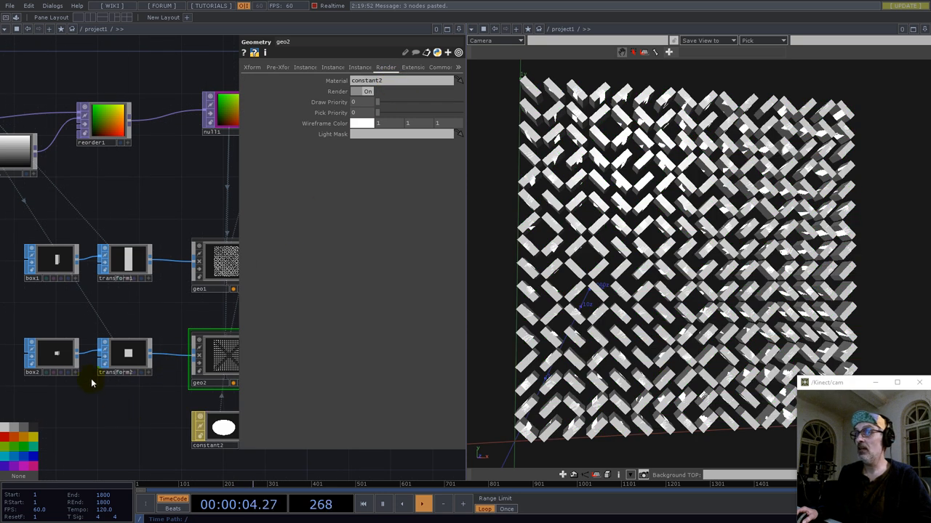
pyautogui.click(53, 356)
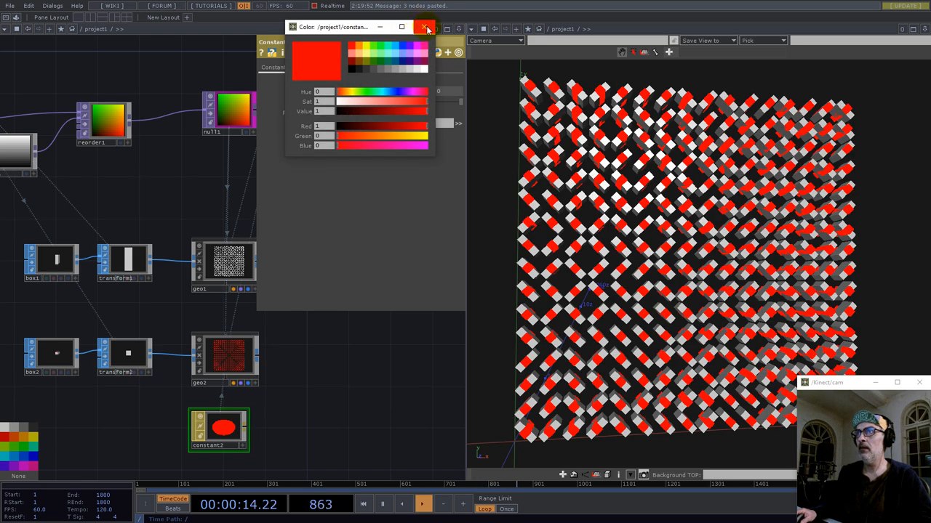
# Step: Close the colour picker and set the third math operator to nearest-pixel smoothness
pyautogui.click(423, 27)
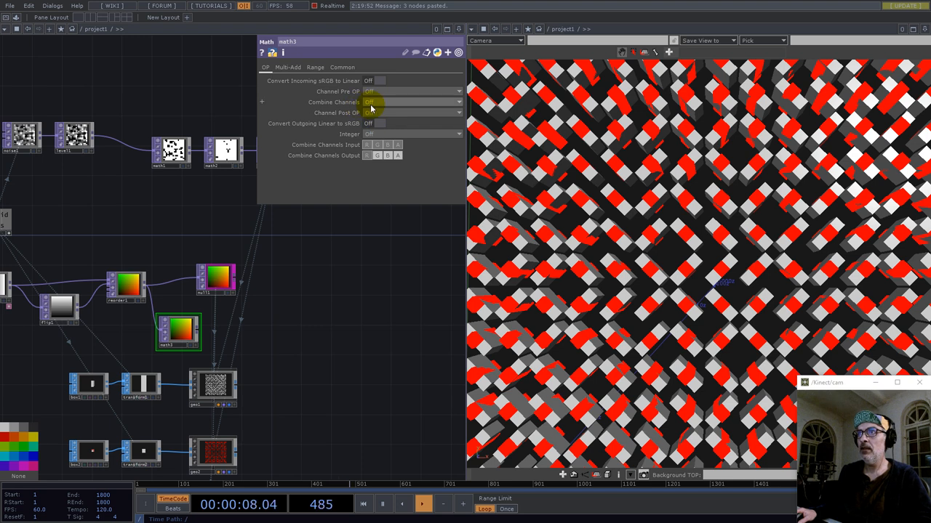
pyautogui.click(340, 67)
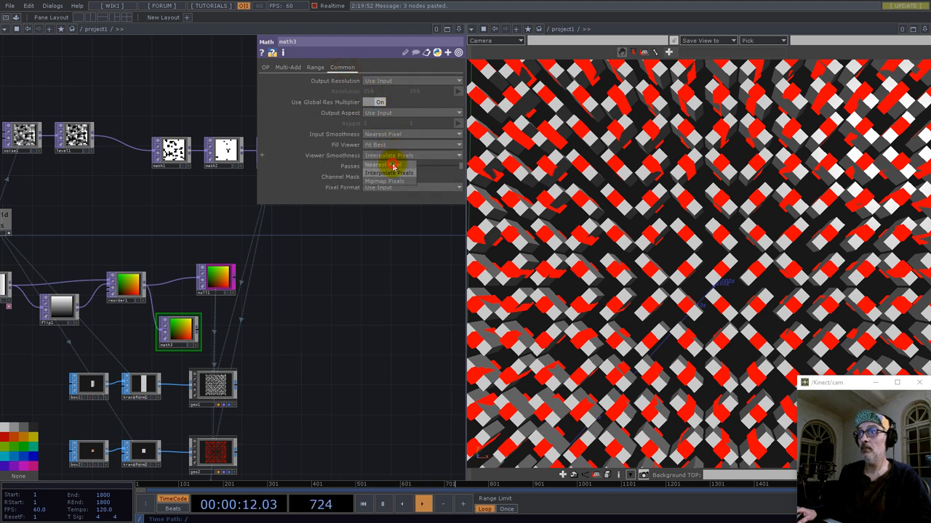
pyautogui.click(387, 164)
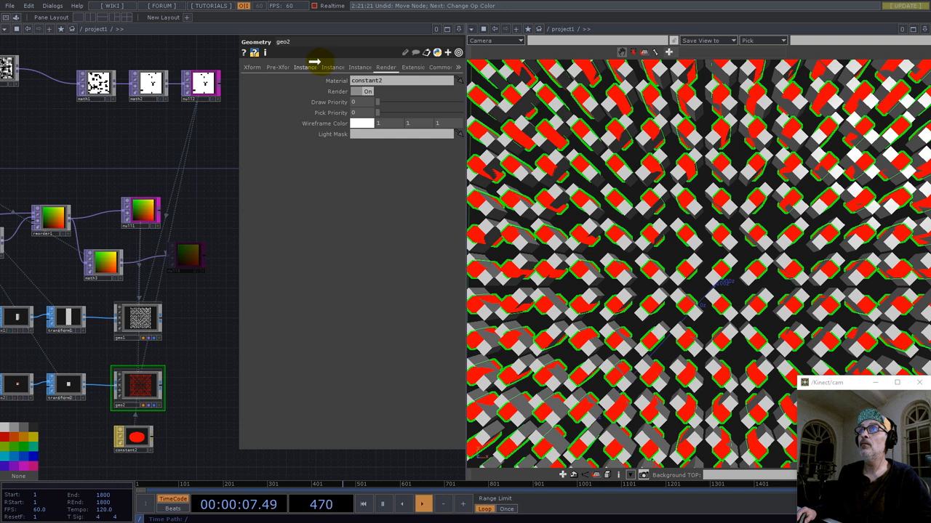
# Step: Review geo2's second instancing page, then delete the constant2 material
pyautogui.click(337, 67)
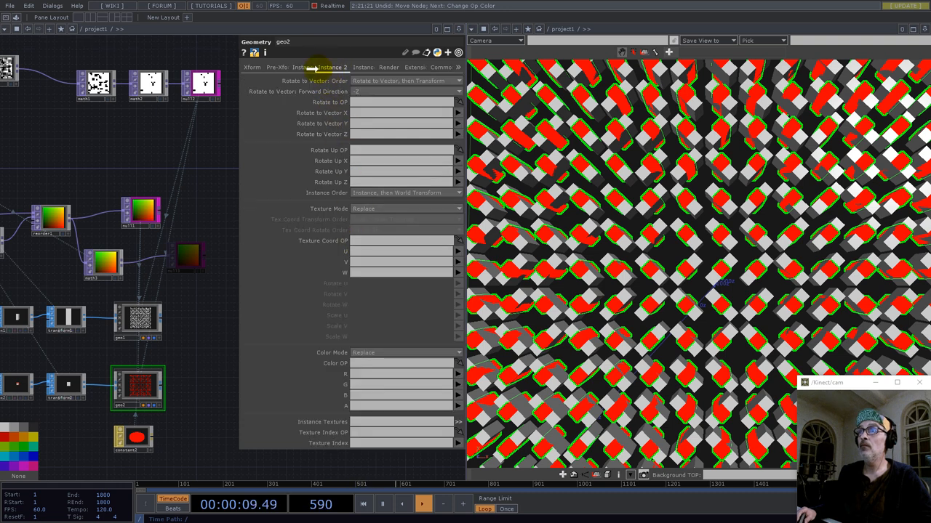
pyautogui.click(303, 67)
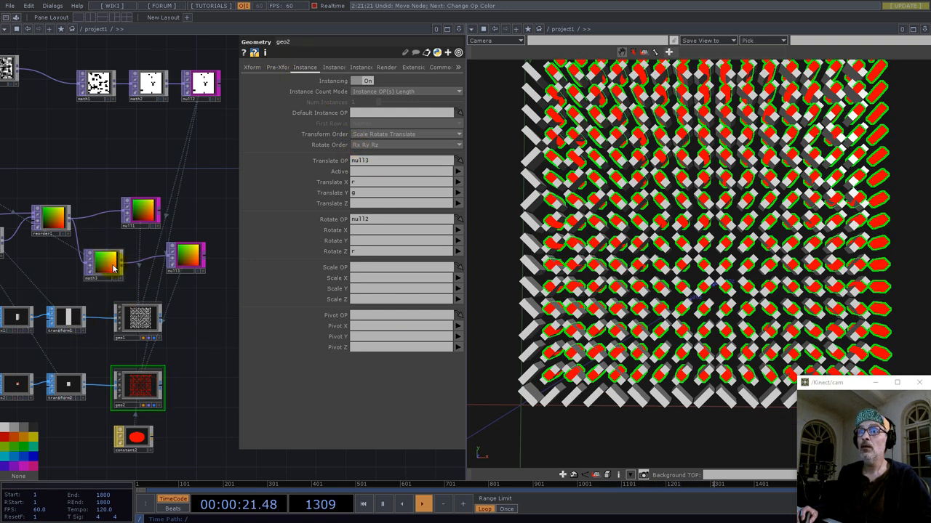
pyautogui.click(101, 266)
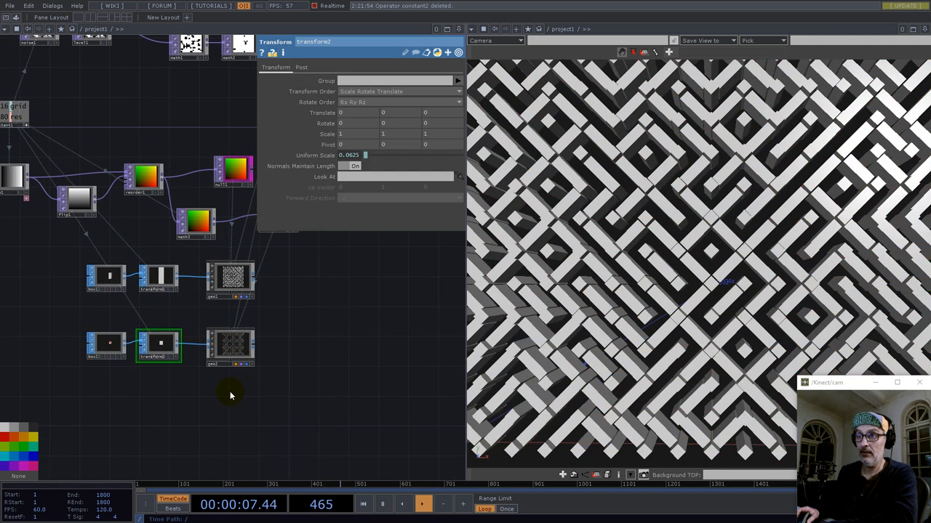
# Step: Resize box2 to 0.333333 × 0.333333 × 1 so it fills the maze junctions
pyautogui.click(106, 342)
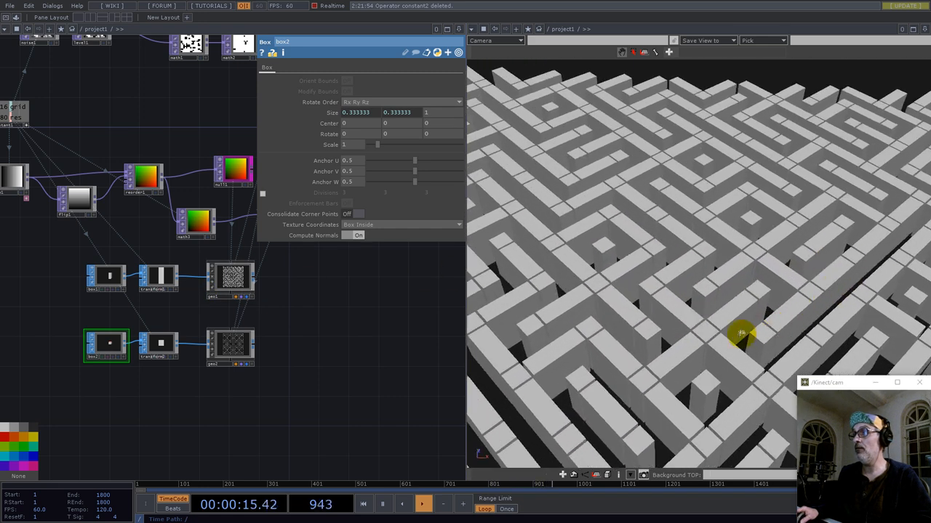
pyautogui.click(158, 277)
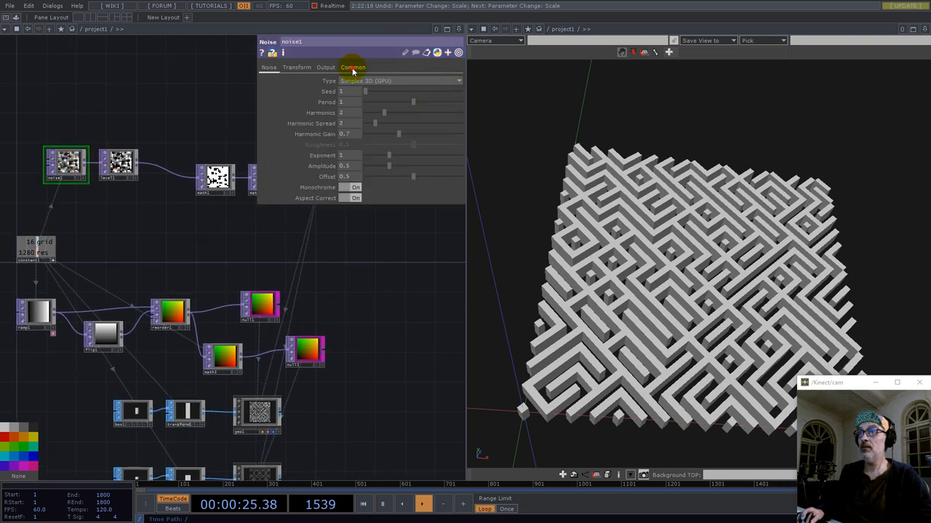
# Step: Set noise1's Translate Z to 147.532 on its Transform page
pyautogui.click(296, 67)
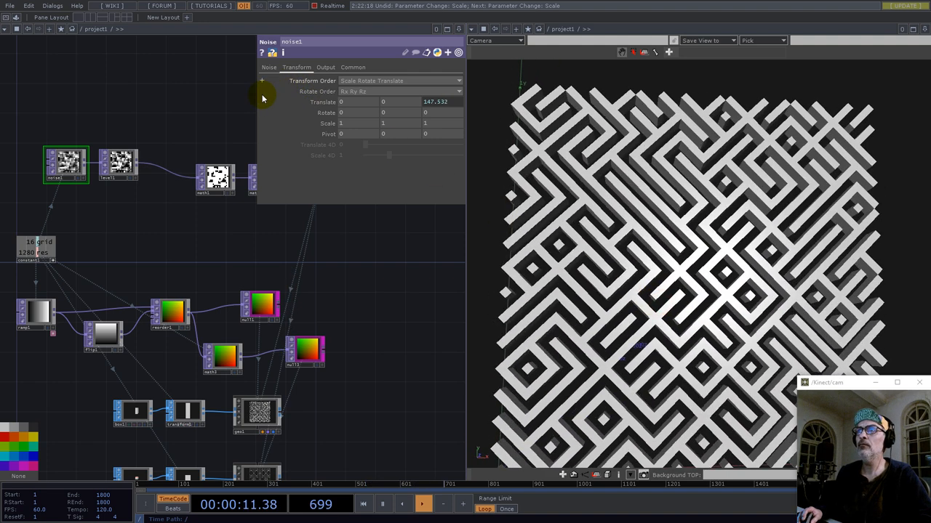
pyautogui.click(266, 67)
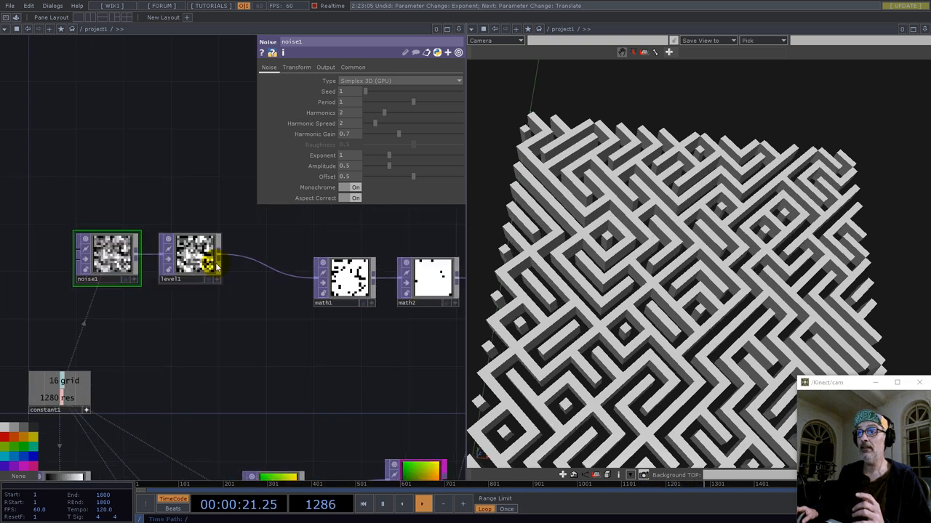
# Step: Turn on level1's Clamp Input [0-1] and set noise1's Exponent to 2
pyautogui.click(189, 258)
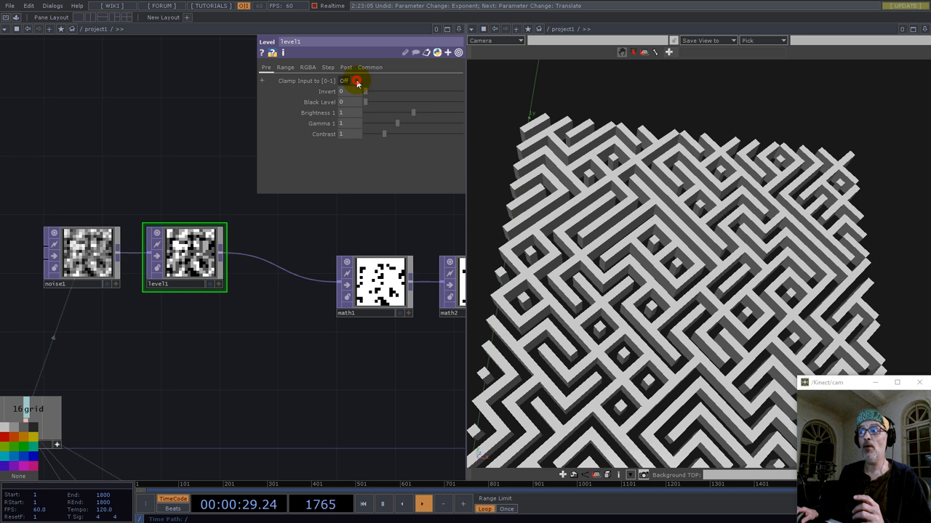
pyautogui.click(354, 80)
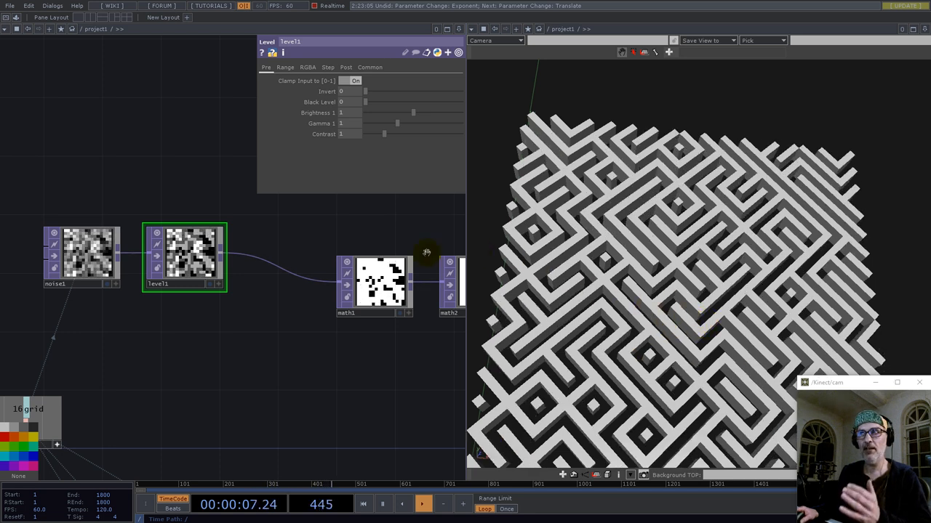
pyautogui.click(82, 254)
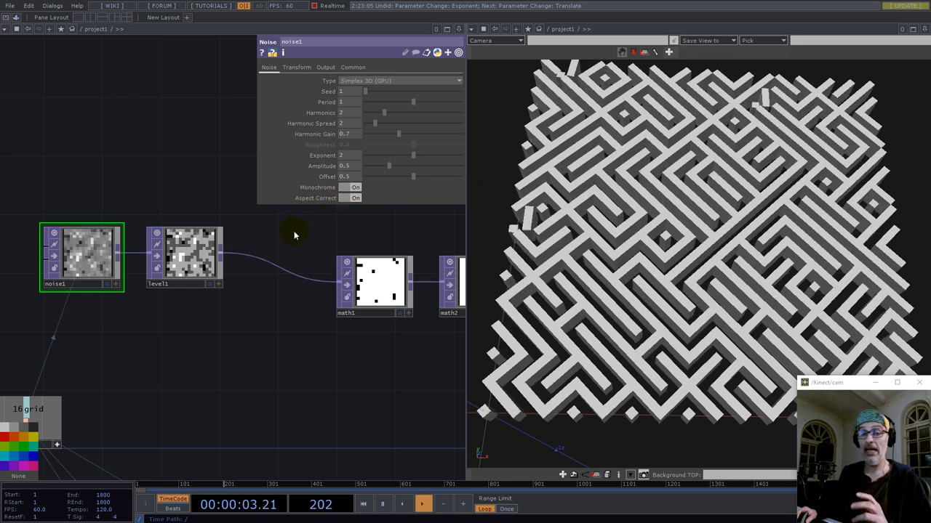
pyautogui.moveTo(395, 249)
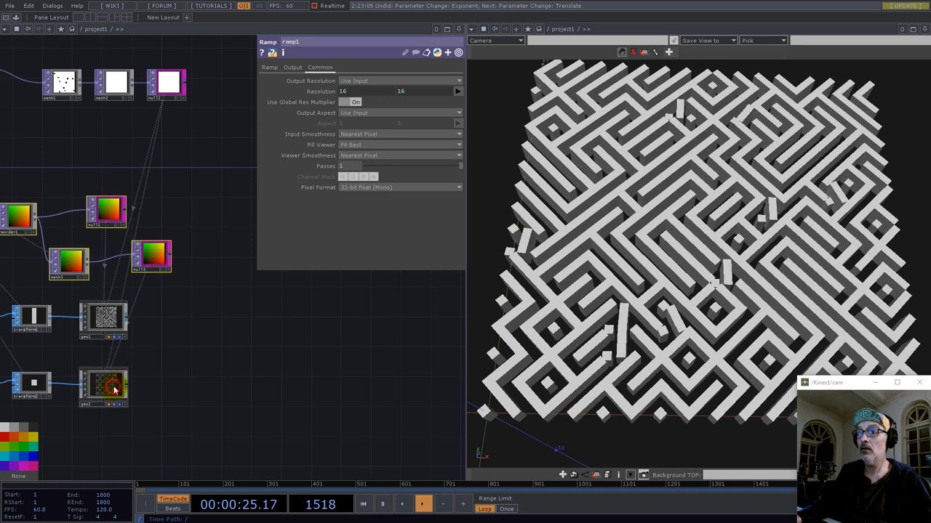
pyautogui.click(102, 383)
pyautogui.write('t')
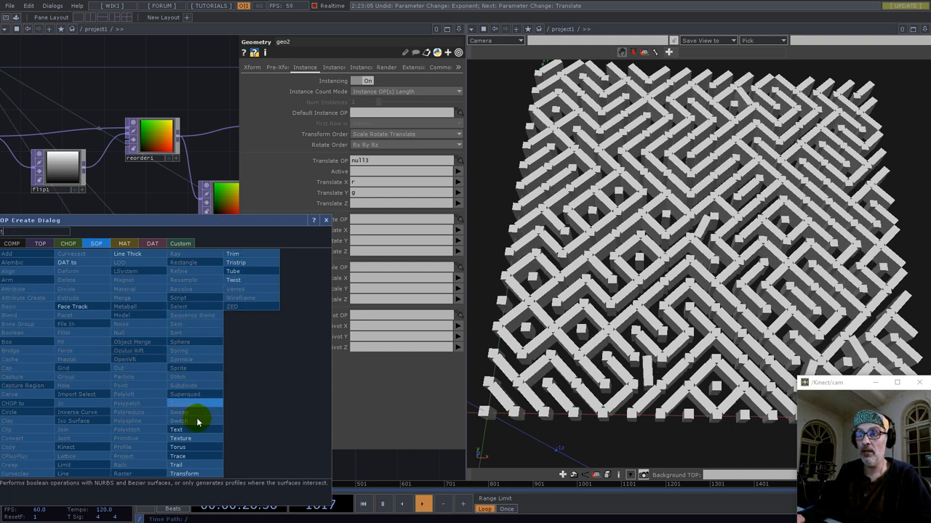
pyautogui.click(181, 469)
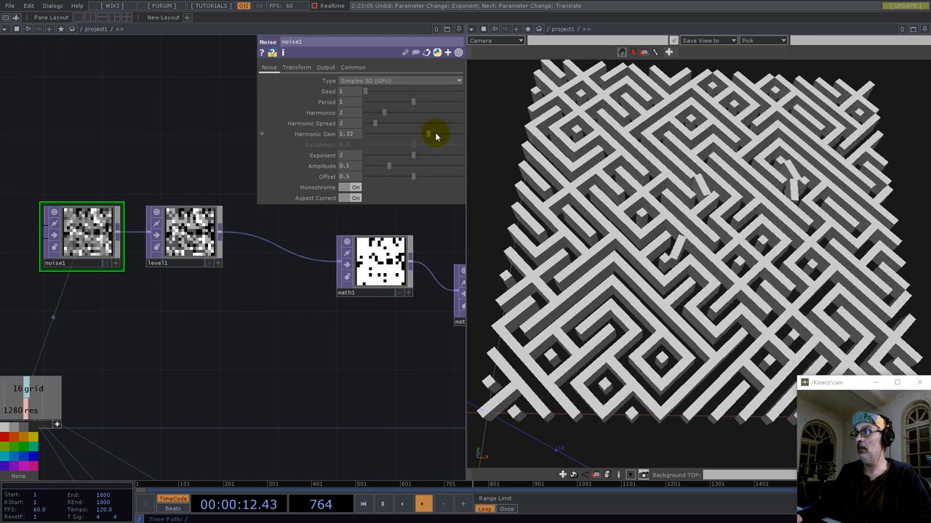
# Step: Set noise1's Harmonic Gain to 1.59 and Period to 1.33, then toggle level1's clamping
pyautogui.moveTo(428, 133); pyautogui.dragTo(442, 137)
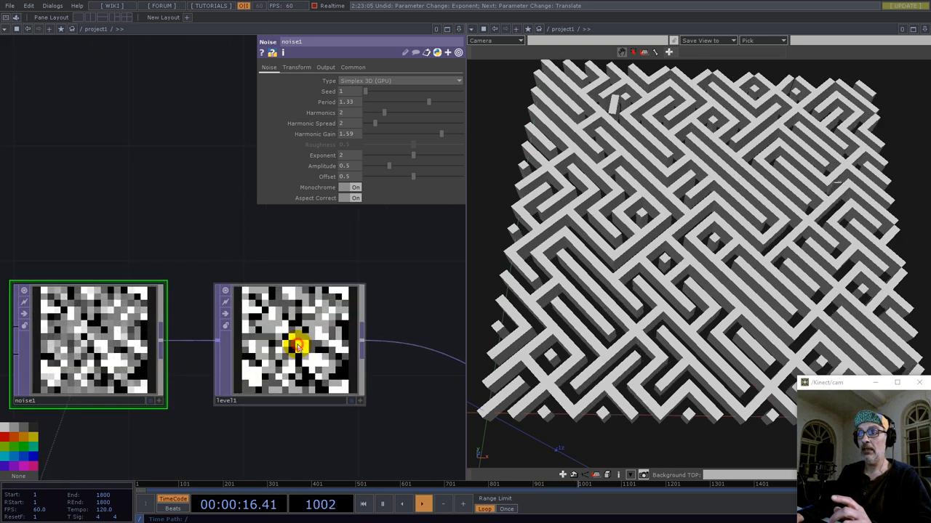
pyautogui.click(295, 347)
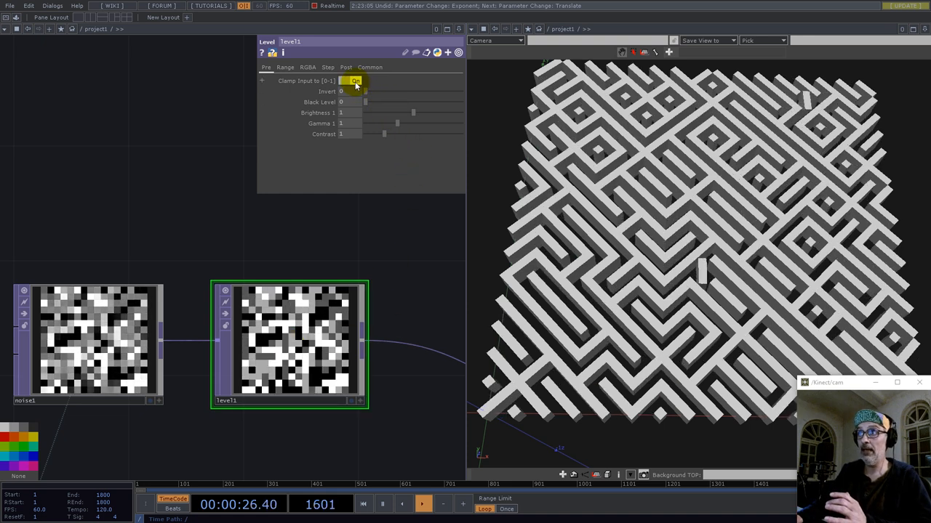
pyautogui.click(353, 81)
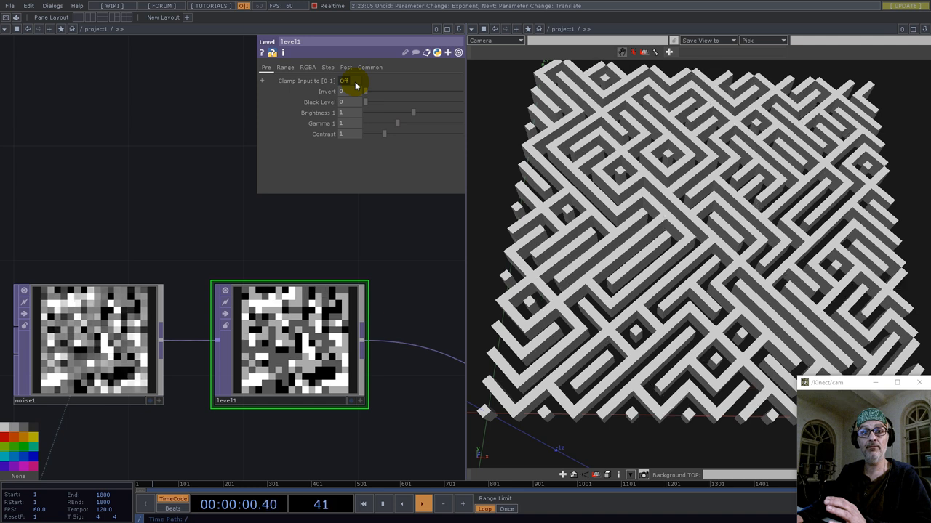
pyautogui.click(354, 80)
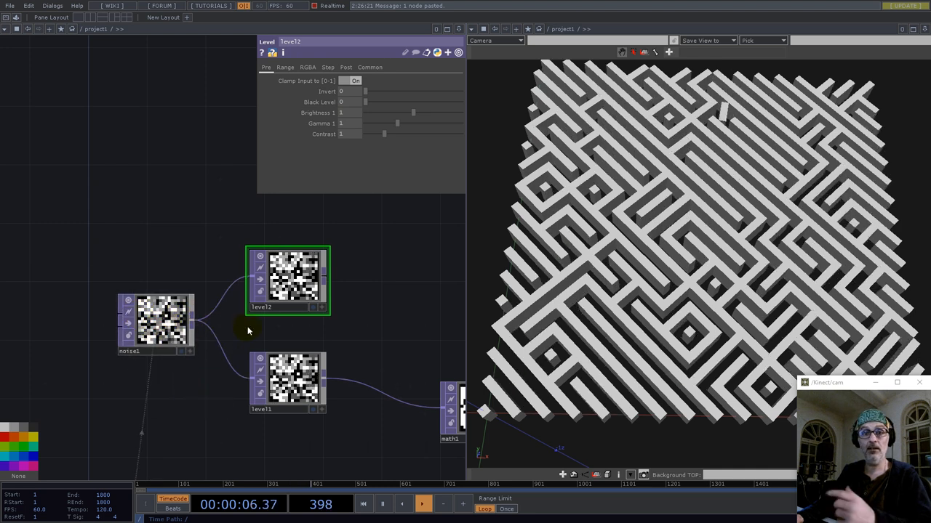
# Step: Duplicate level1 with Clamp Off and subtract the two levels with a Subtract TOP
pyautogui.click(288, 383)
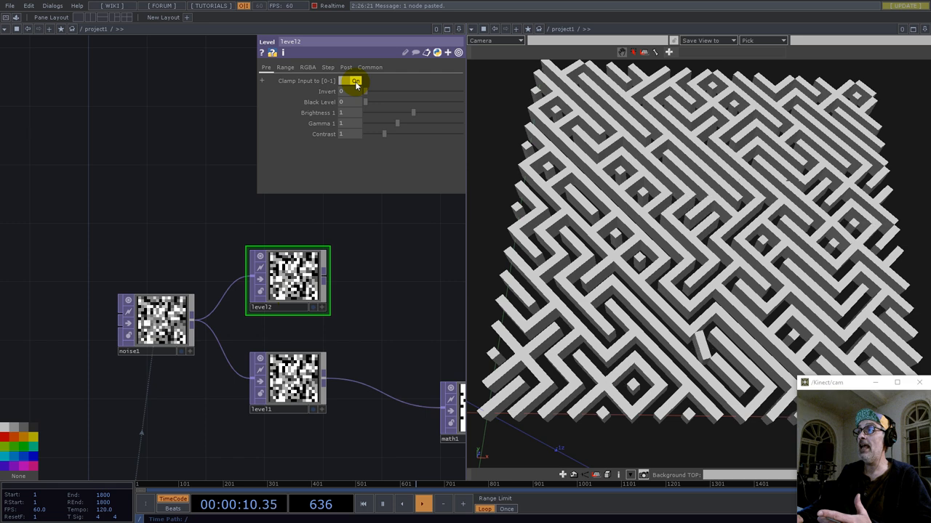
pyautogui.click(357, 81)
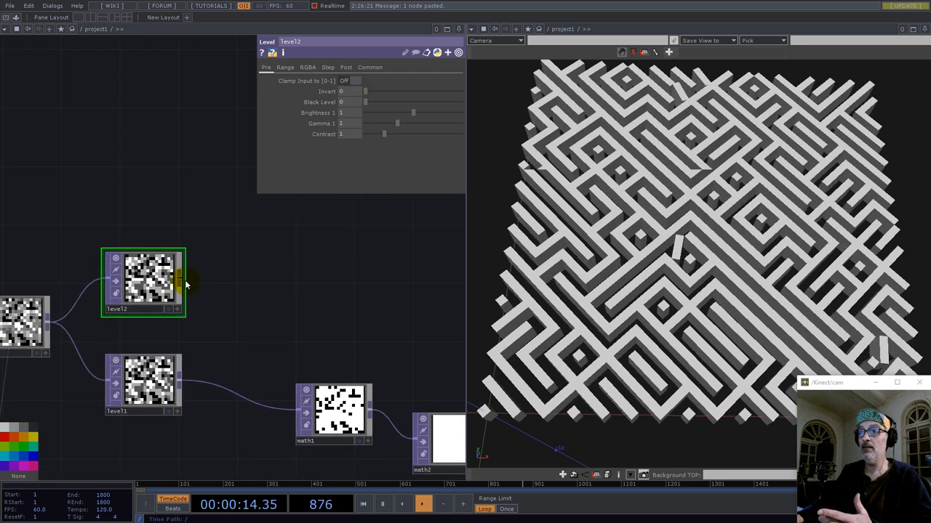
pyautogui.press('Tab')
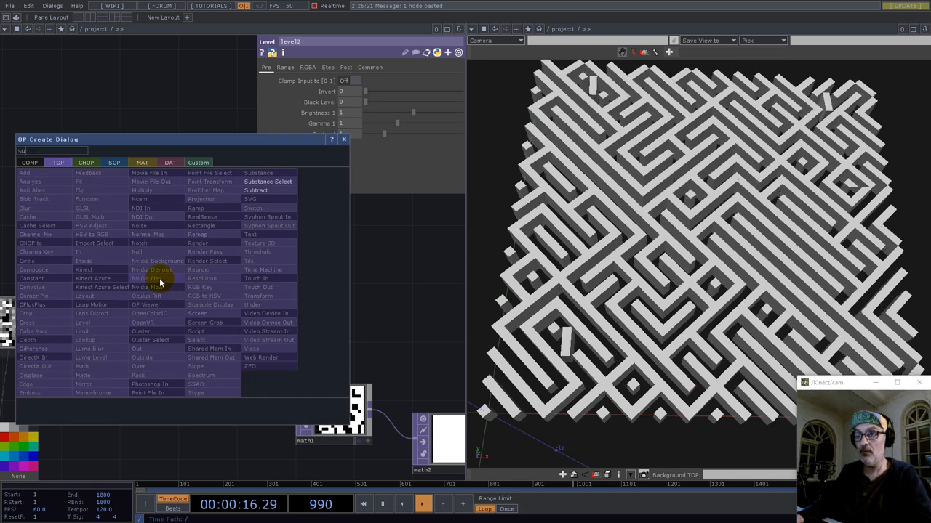
pyautogui.click(252, 190)
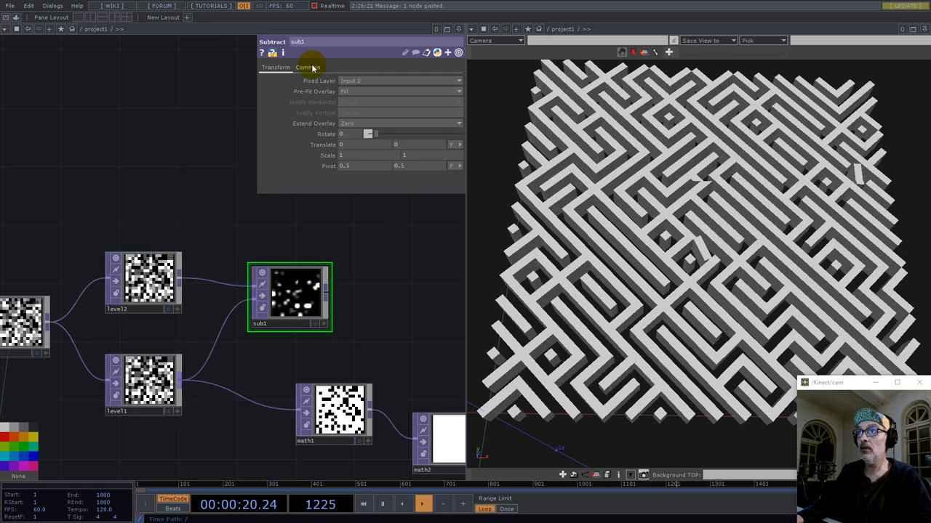
pyautogui.click(308, 67)
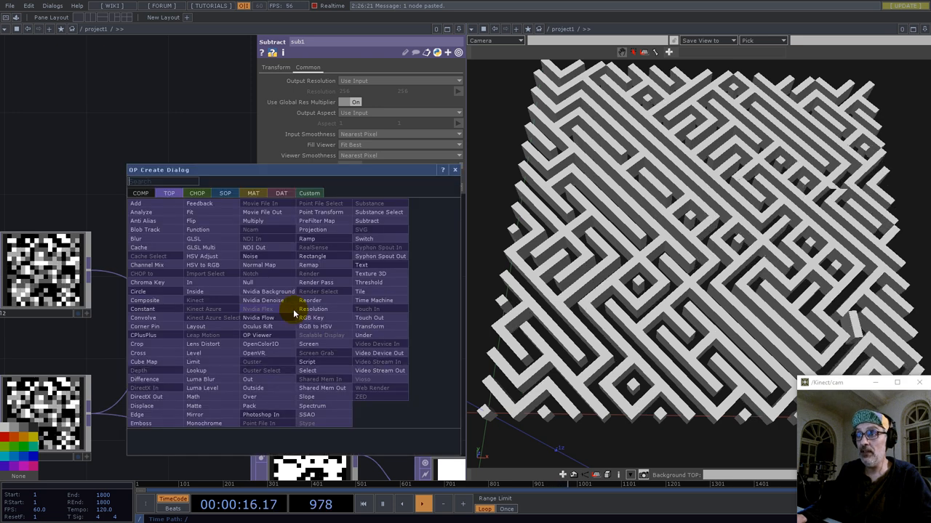
# Step: Add a Math TOP after sub1 with Input Smoothness set to Nearest Pixel
pyautogui.write('na')
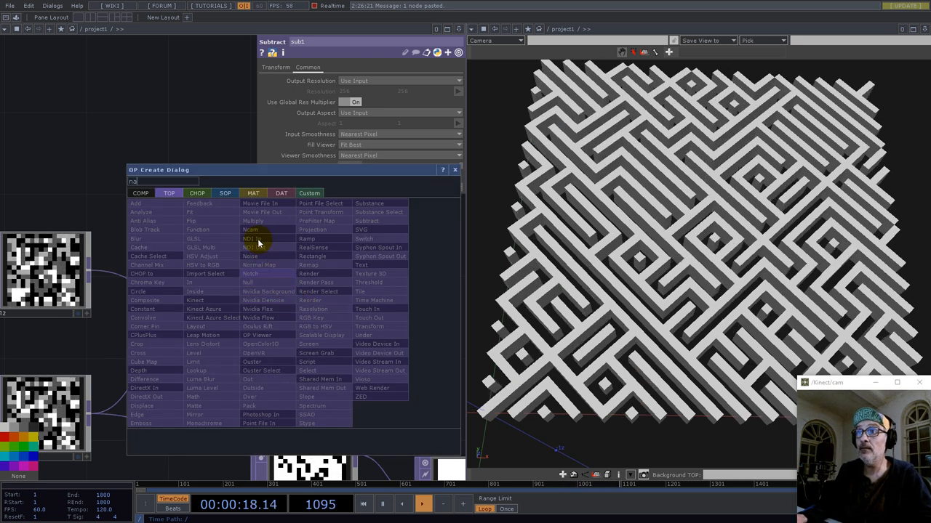
pyautogui.moveTo(252, 282)
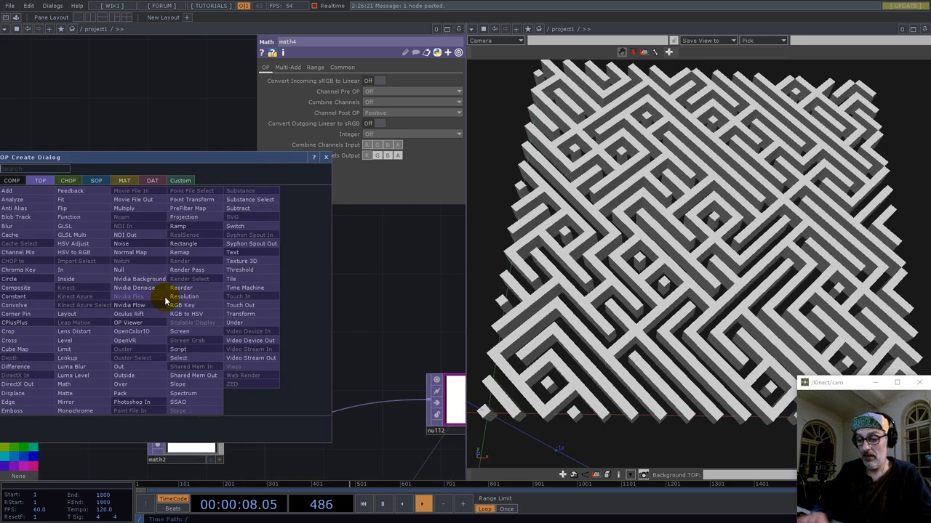
pyautogui.write('ma')
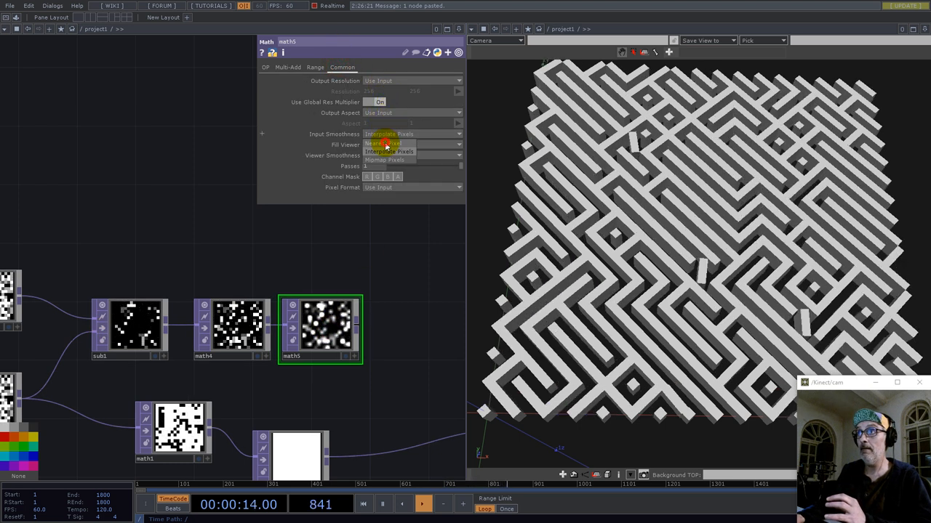
pyautogui.click(384, 144)
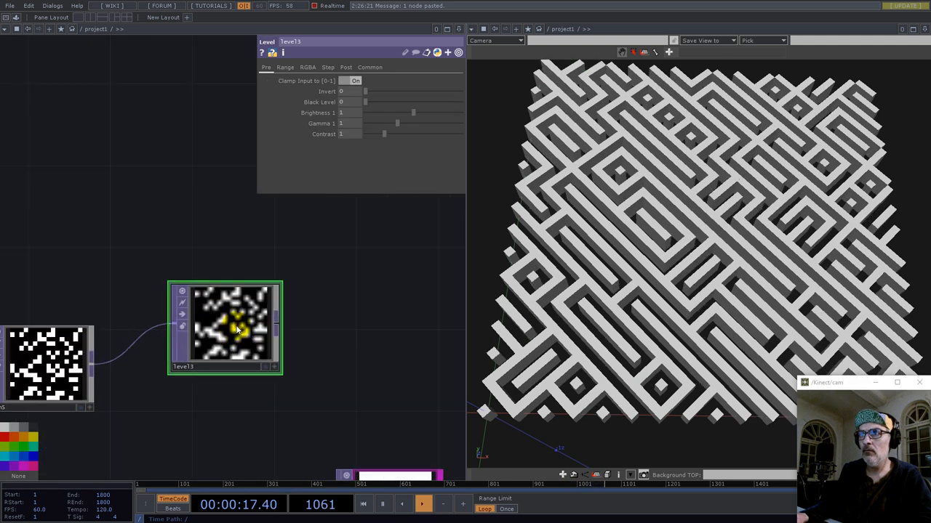
# Step: Set level3's Pixel Format to 32-bit float (RGBA)
pyautogui.click(373, 67)
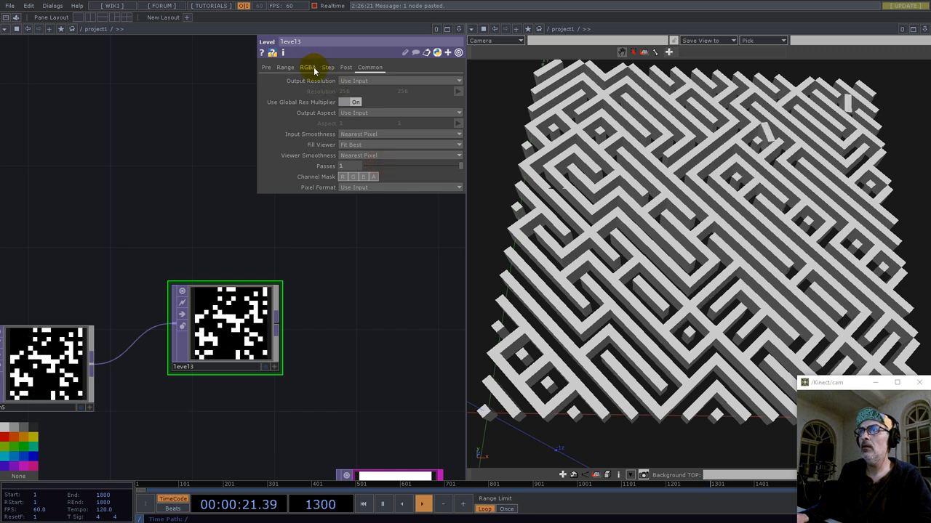
pyautogui.click(308, 67)
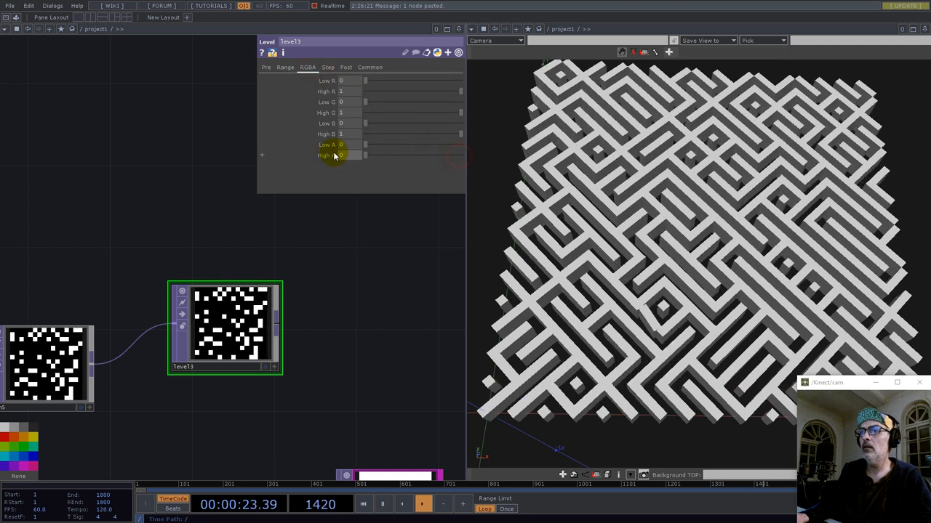
pyautogui.click(370, 66)
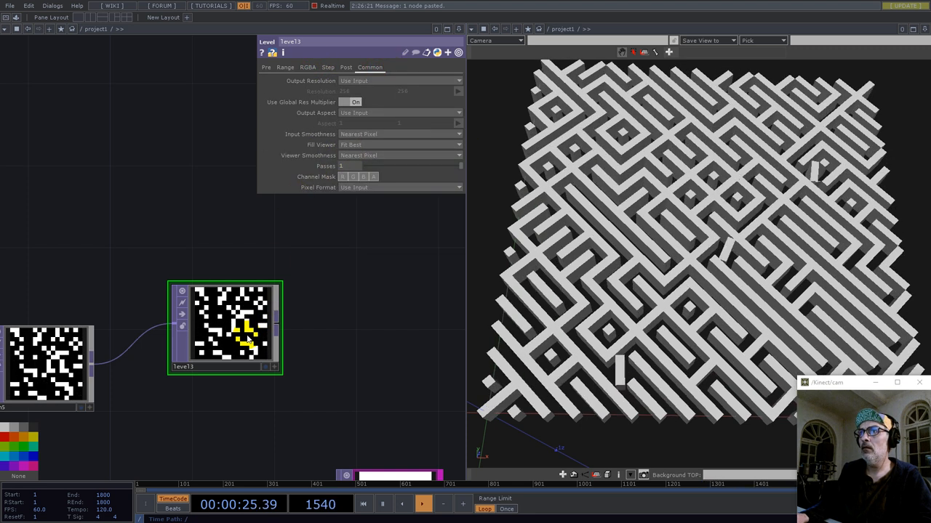
pyautogui.click(400, 186)
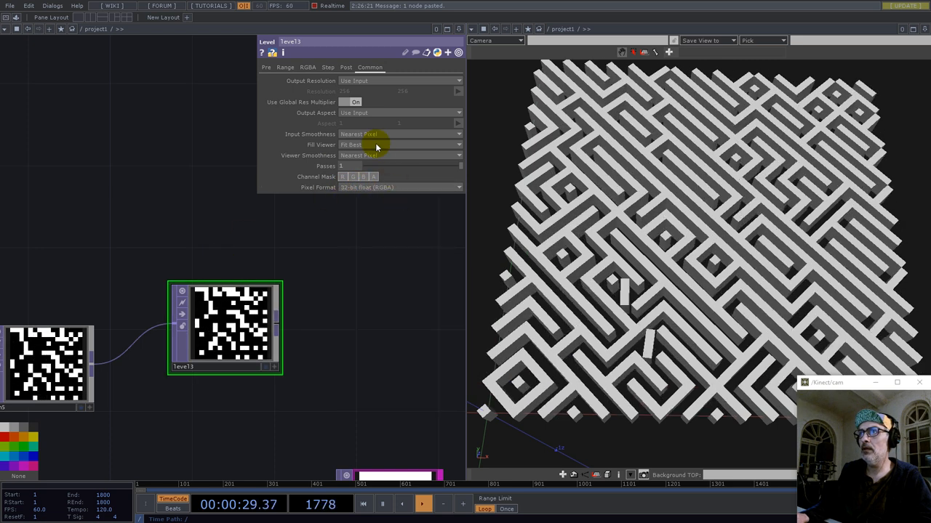
pyautogui.click(309, 67)
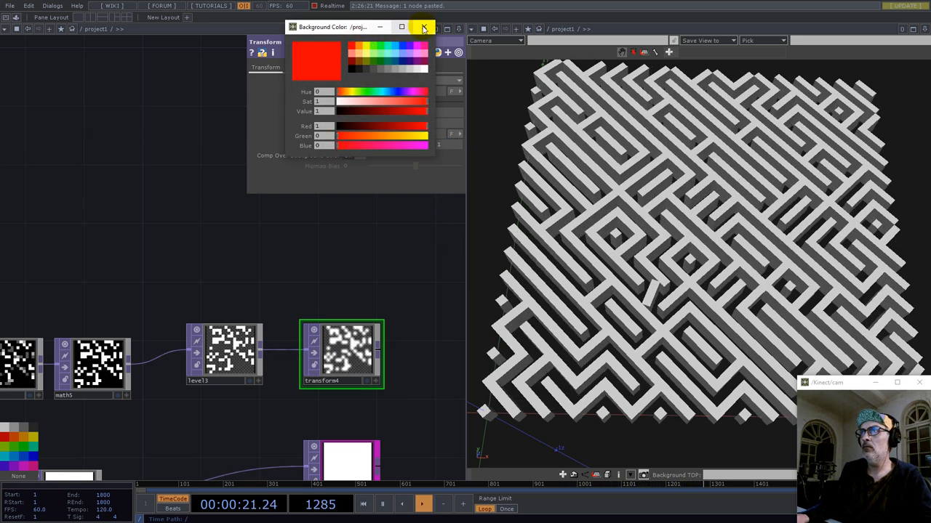
# Step: Give the Transform TOP after level3 a red background colour
pyautogui.click(422, 27)
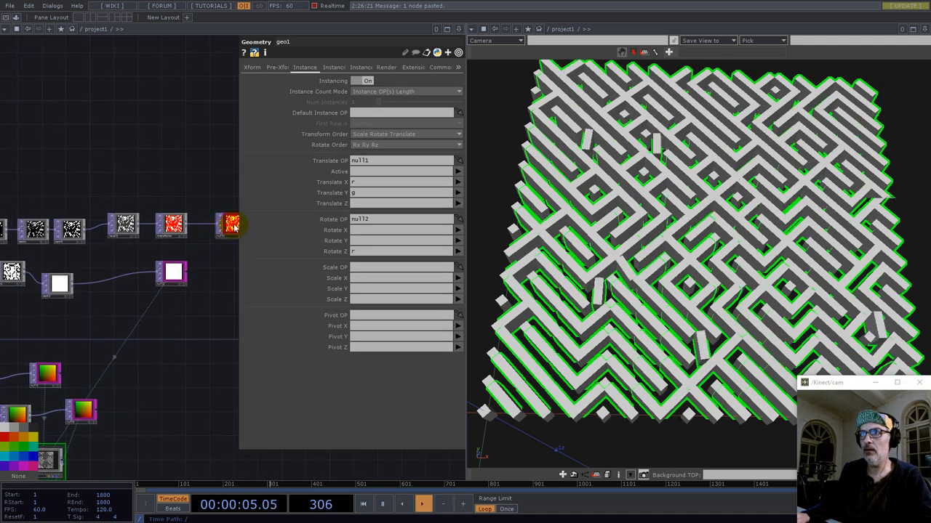
pyautogui.click(330, 67)
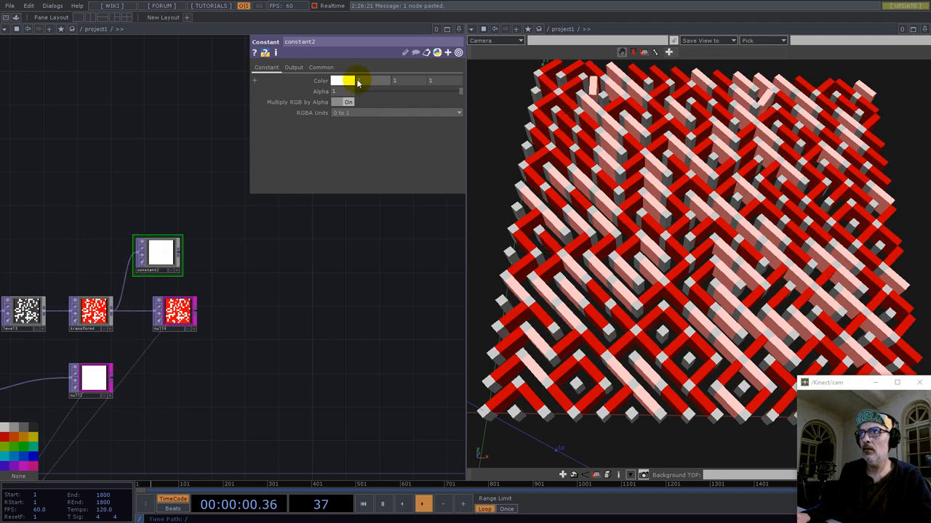
# Step: Adjust constant2's Color parameter for the red maze's pale pieces
pyautogui.click(350, 80)
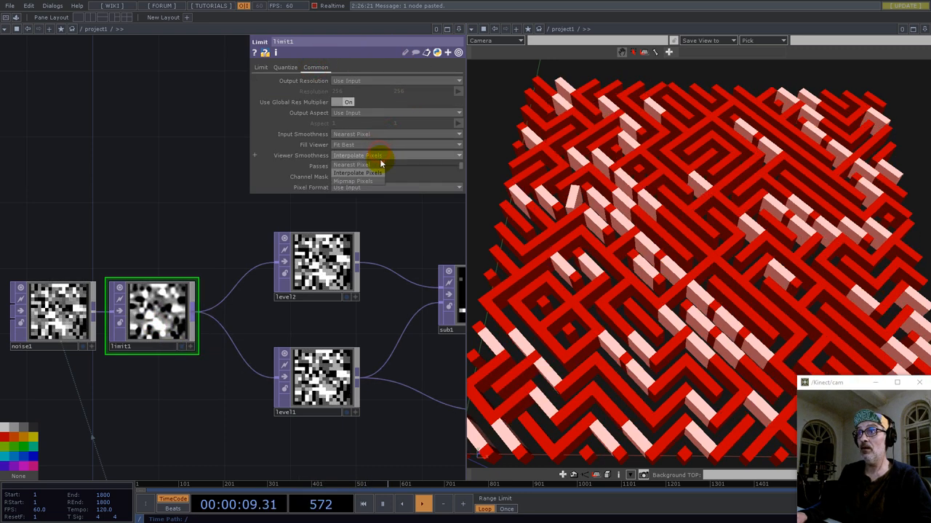
# Step: Set limit1's viewer smoothness to Nearest Pixel and its Minimum limit type to Zig Zag
pyautogui.click(260, 67)
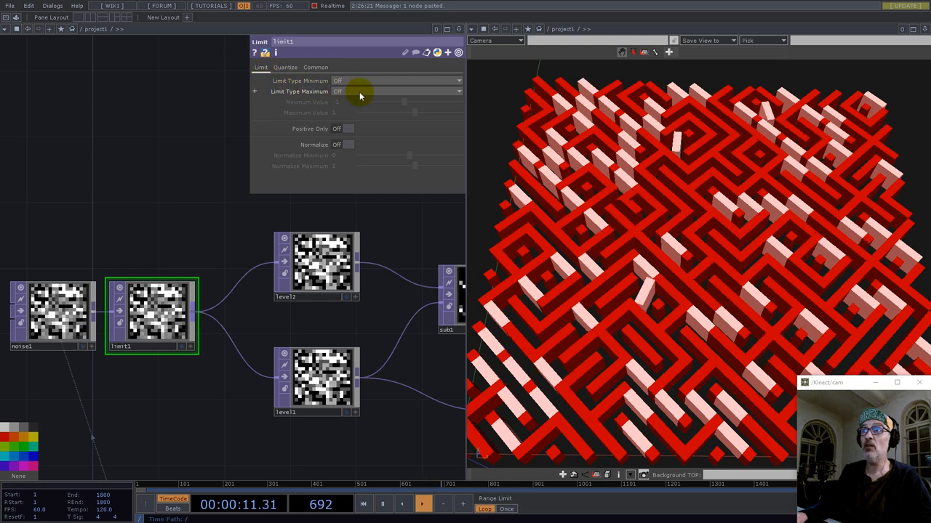
pyautogui.click(396, 80)
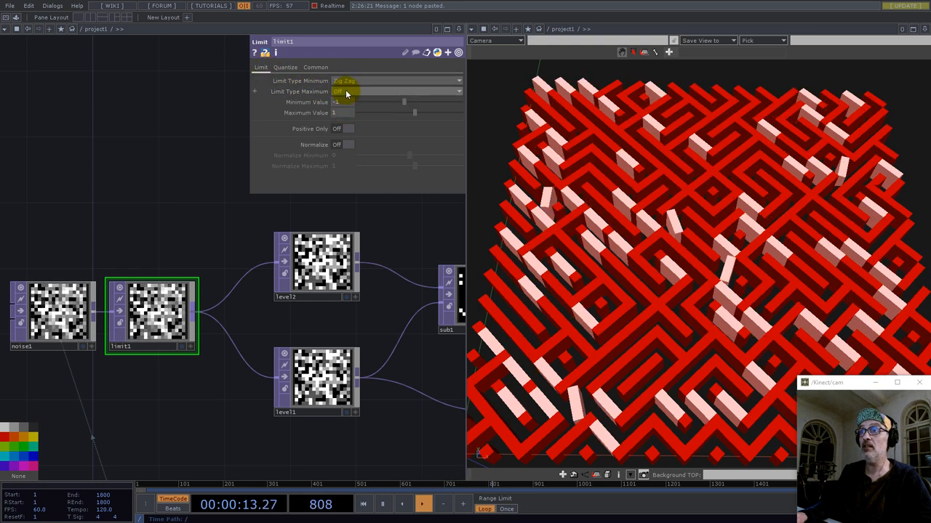
pyautogui.click(396, 91)
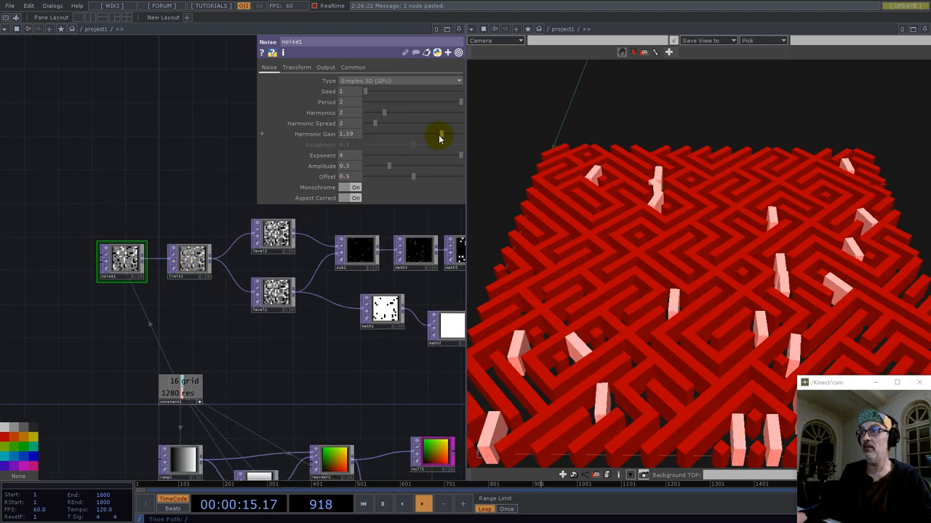
# Step: Lower noise1's Harmonic Gain to 0.92, then select the constant1 grid node
pyautogui.moveTo(440, 134); pyautogui.dragTo(396, 133)
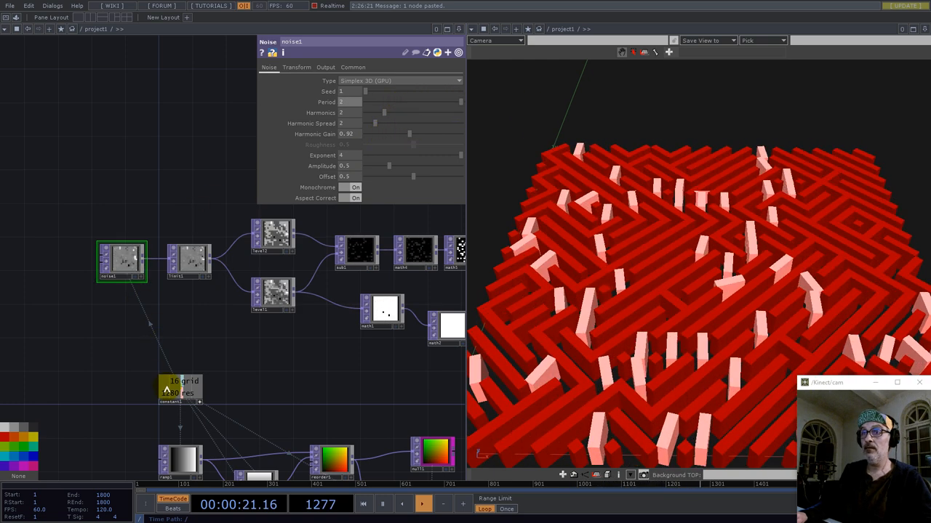
pyautogui.click(180, 395)
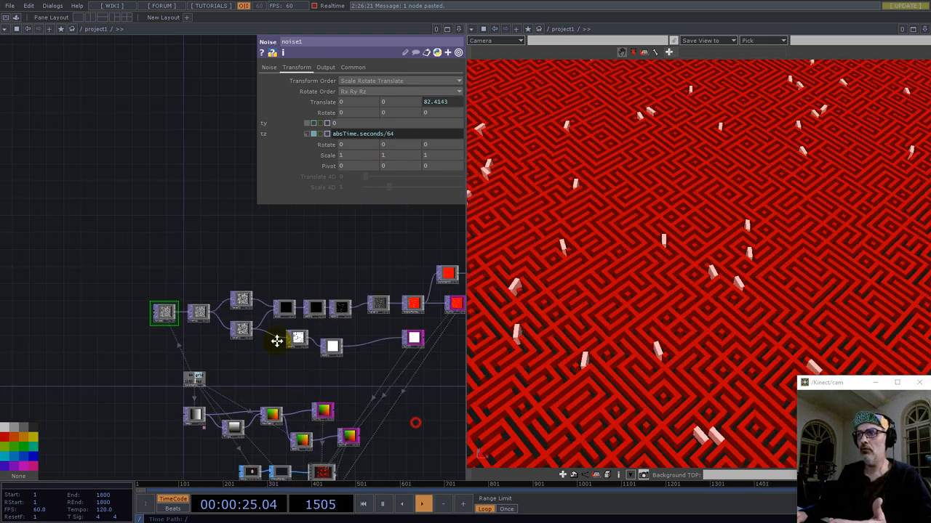
# Step: Bring up the operator create menu to continue building the network
pyautogui.press('Tab')
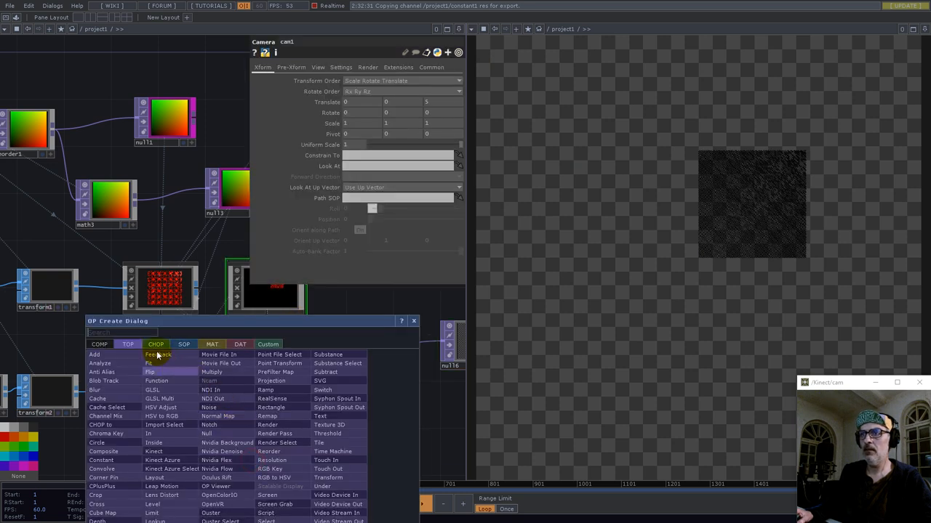
# Step: Add a Light COMP from the COMP family of the OP Create Dialog
pyautogui.click(100, 344)
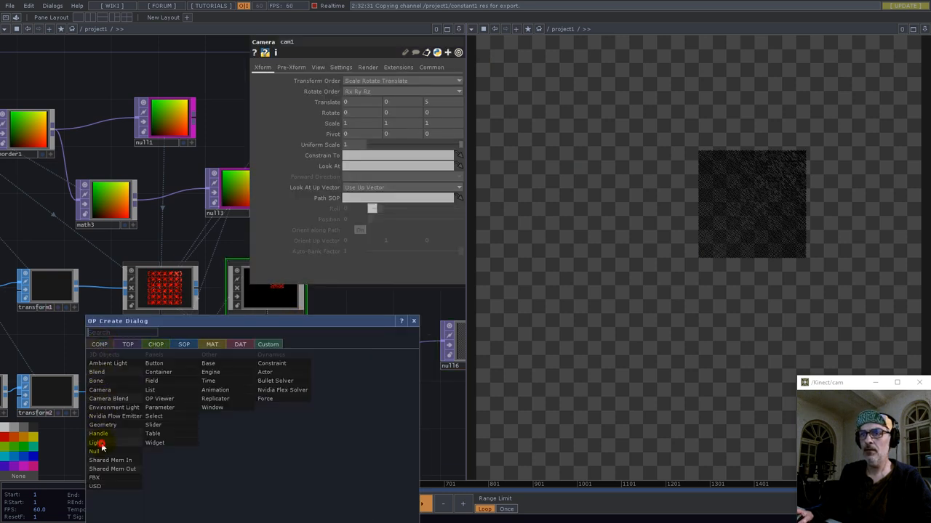
pyautogui.click(97, 442)
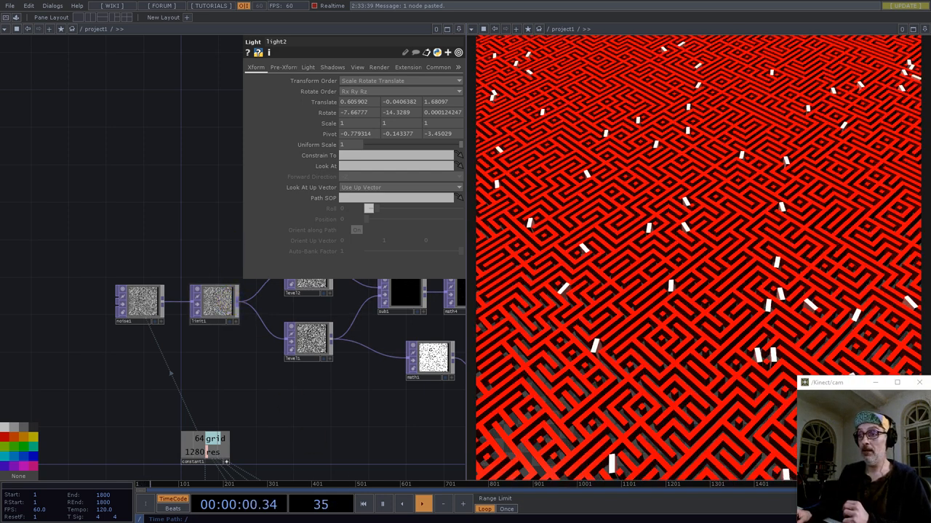
# Step: Adjust light2's placement in the network editor
pyautogui.click(420, 504)
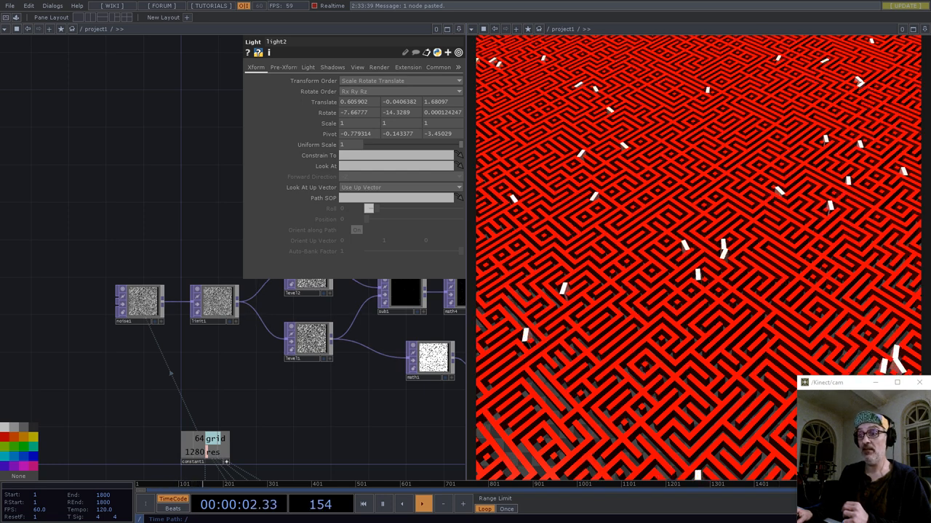